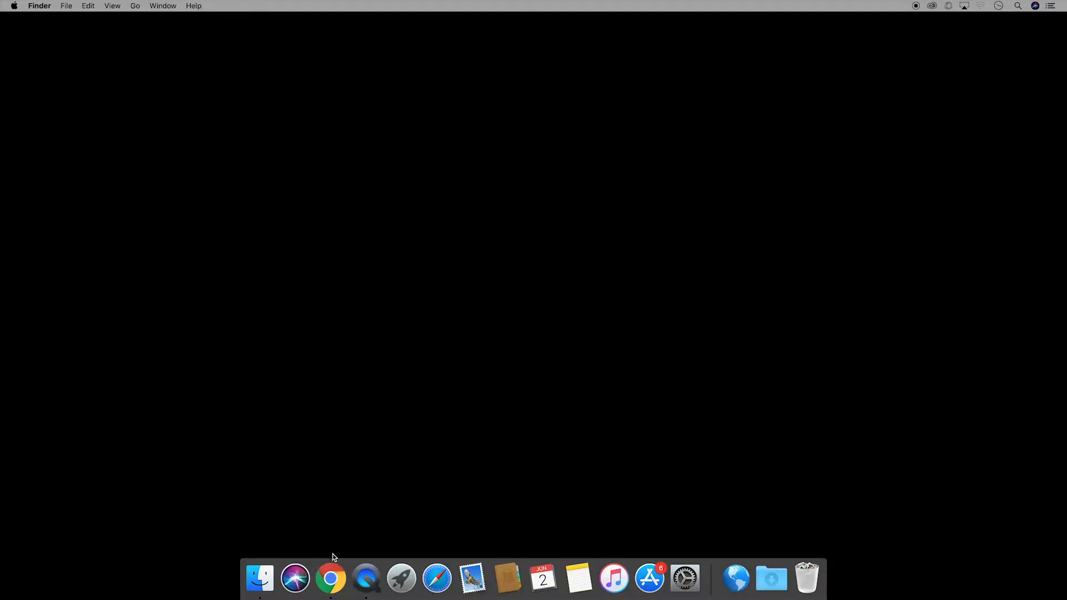
Step: Launch Chrome and load adobe.com in the address bar
left_click(330, 580)
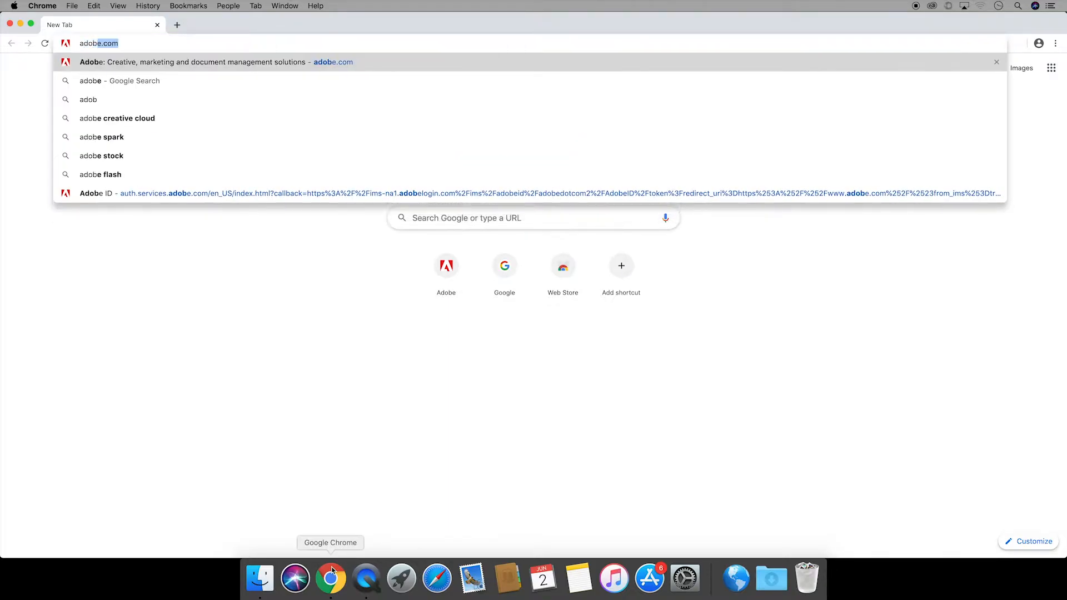
type(".com")
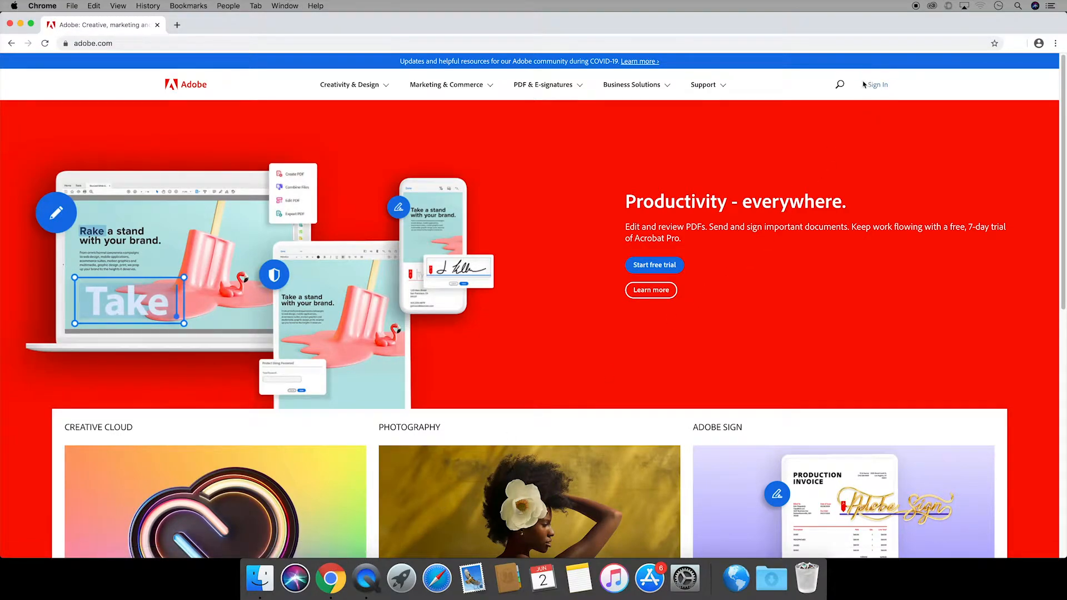
Step: Sign in to Adobe with the school email as a Company or School Account
left_click(878, 84)
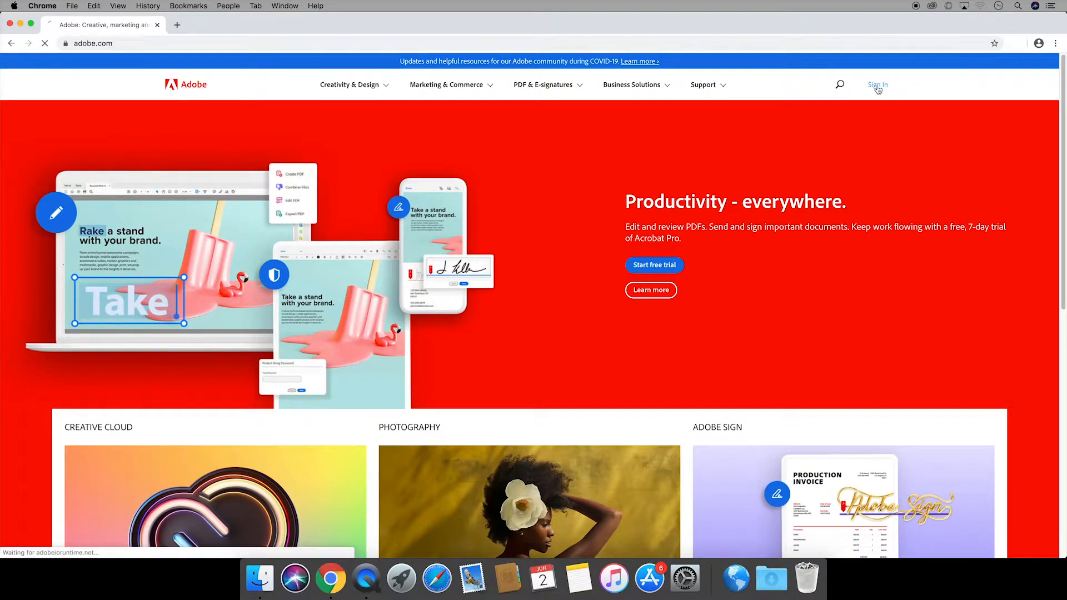
left_click(878, 84)
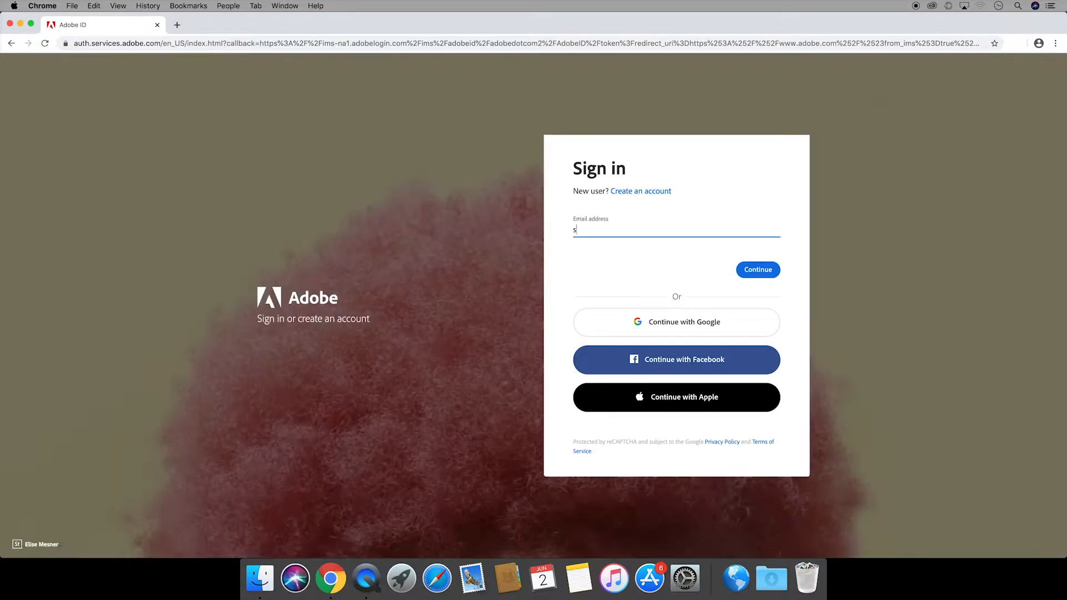
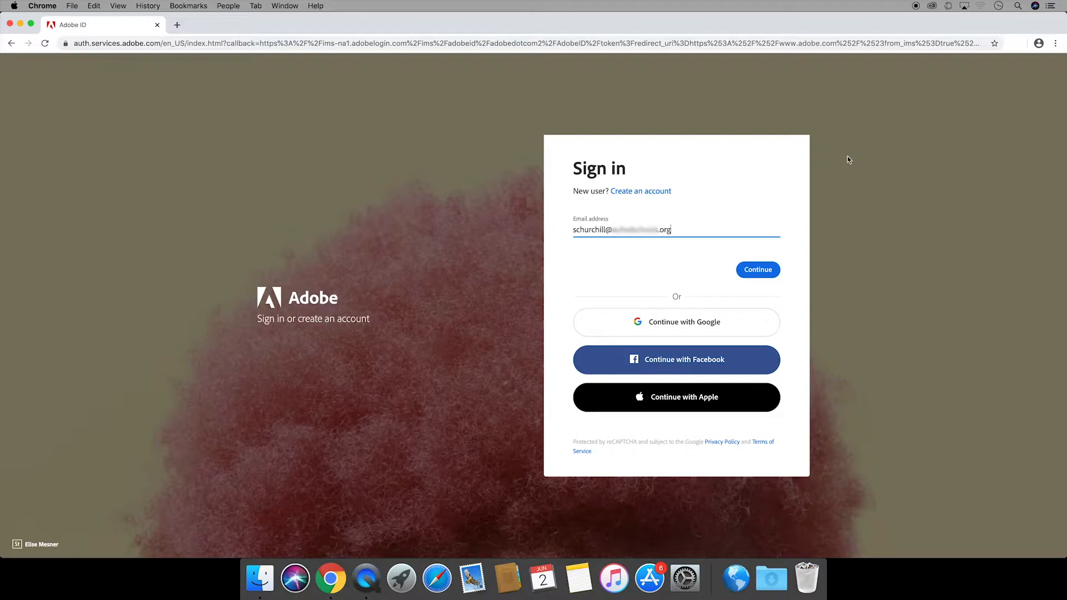
left_click(758, 270)
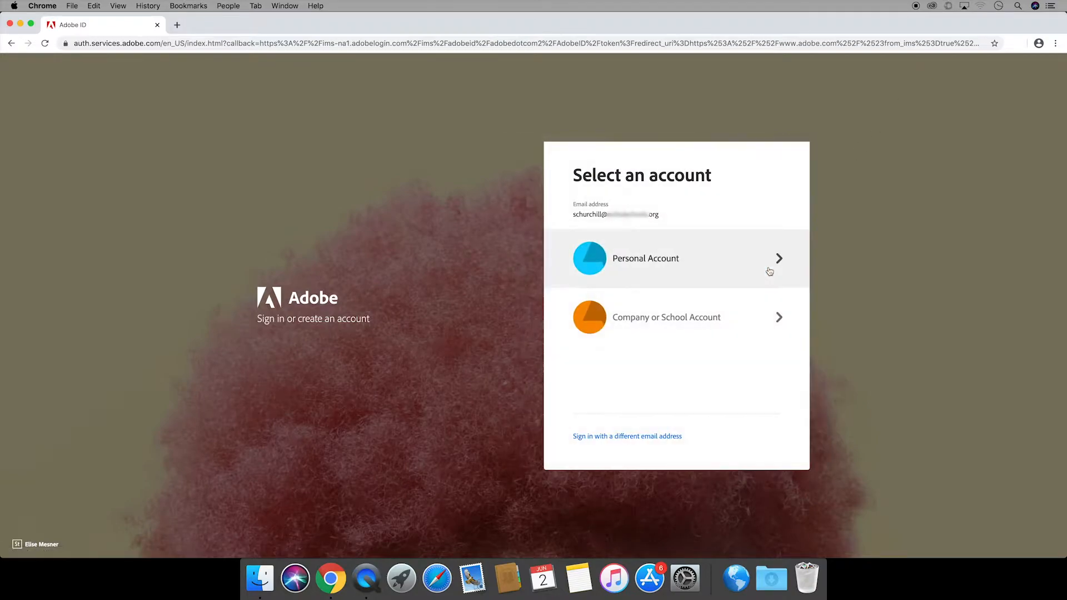
mouse_move(587, 246)
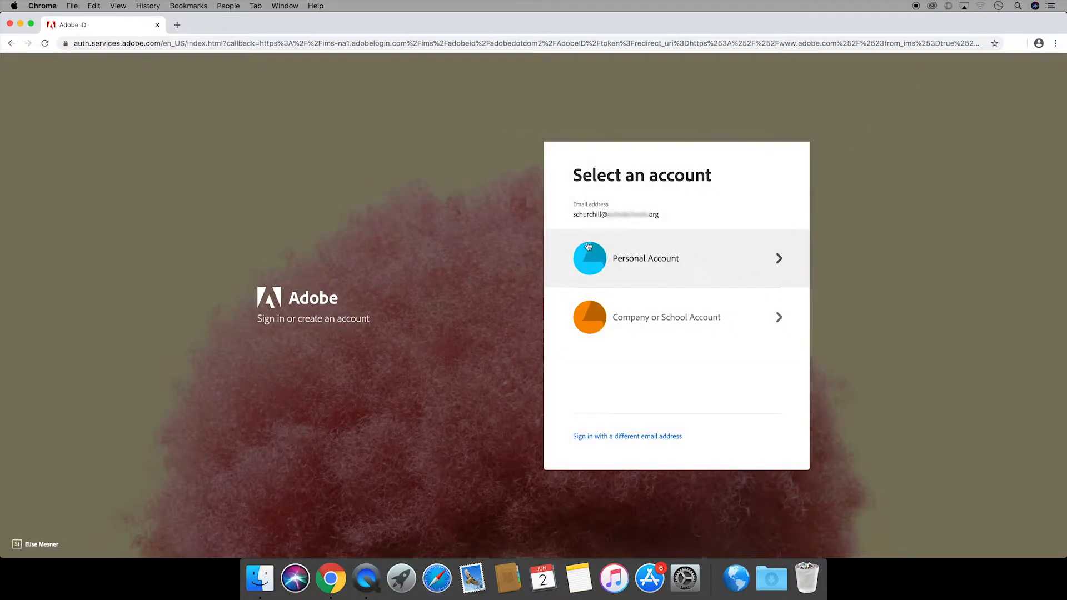
mouse_move(658, 267)
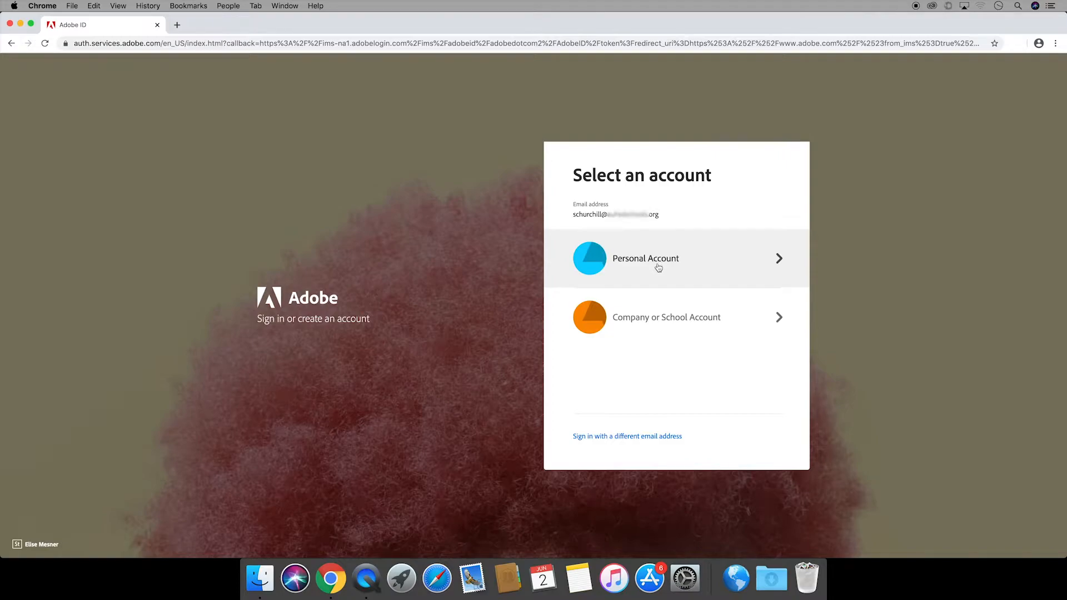
mouse_move(597, 315)
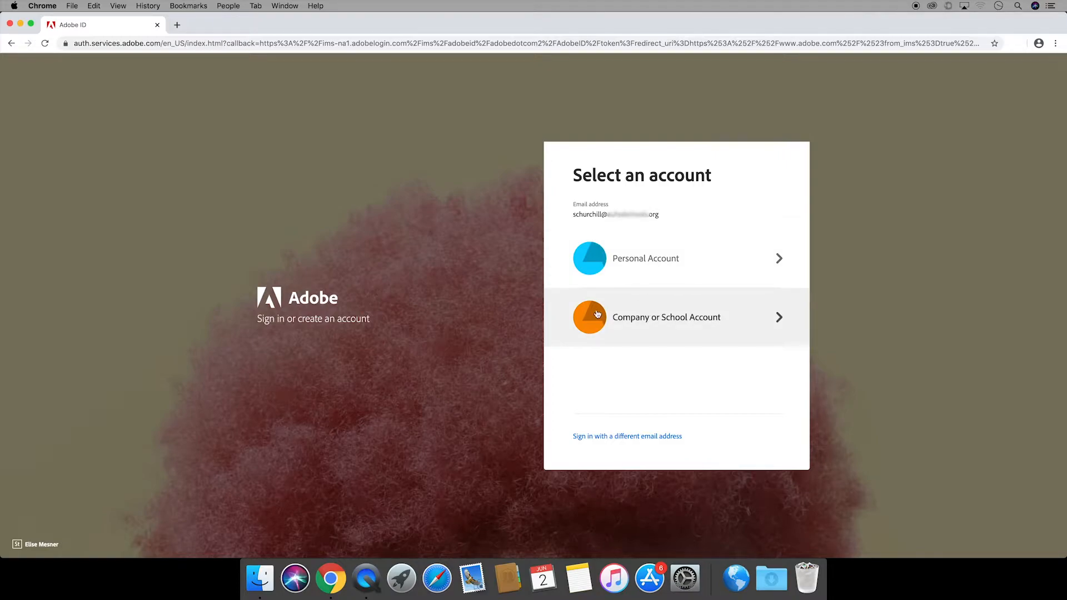
mouse_move(657, 328)
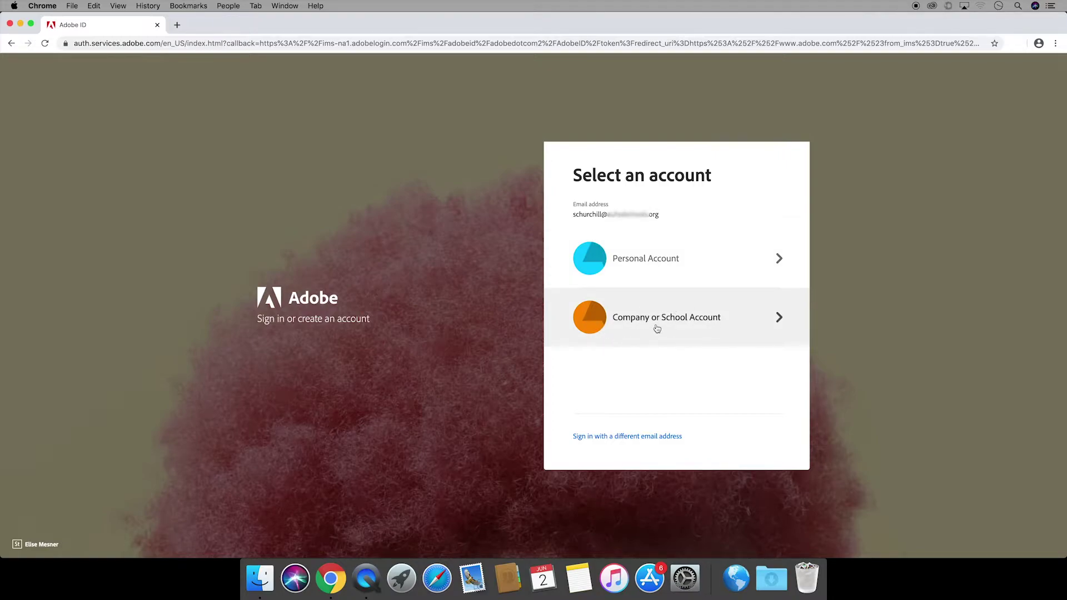
left_click(667, 317)
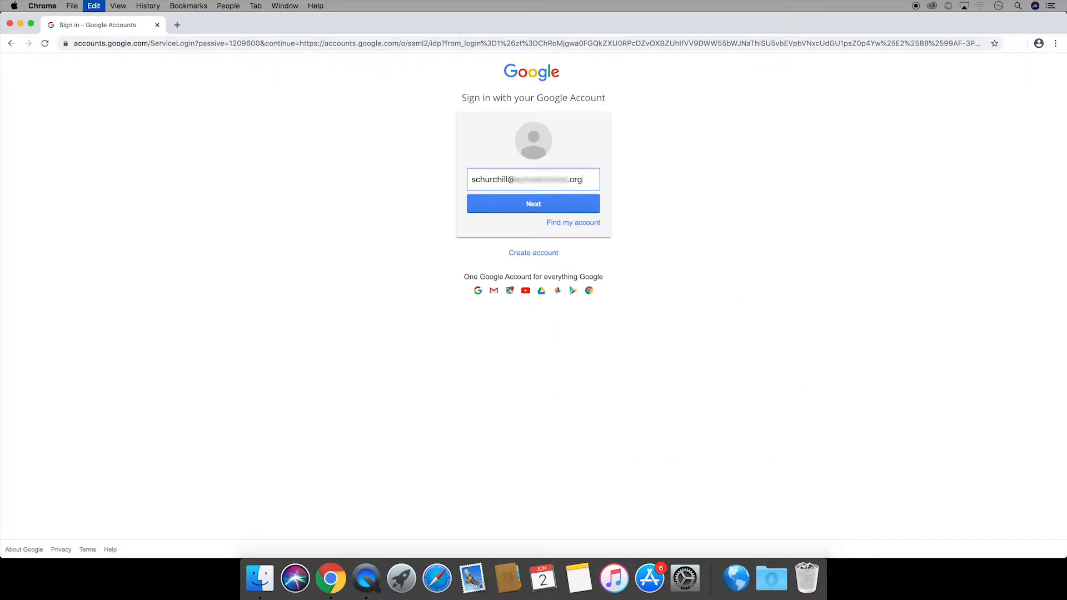
Step: Submit the Google account email and password to finish signing in
left_click(533, 204)
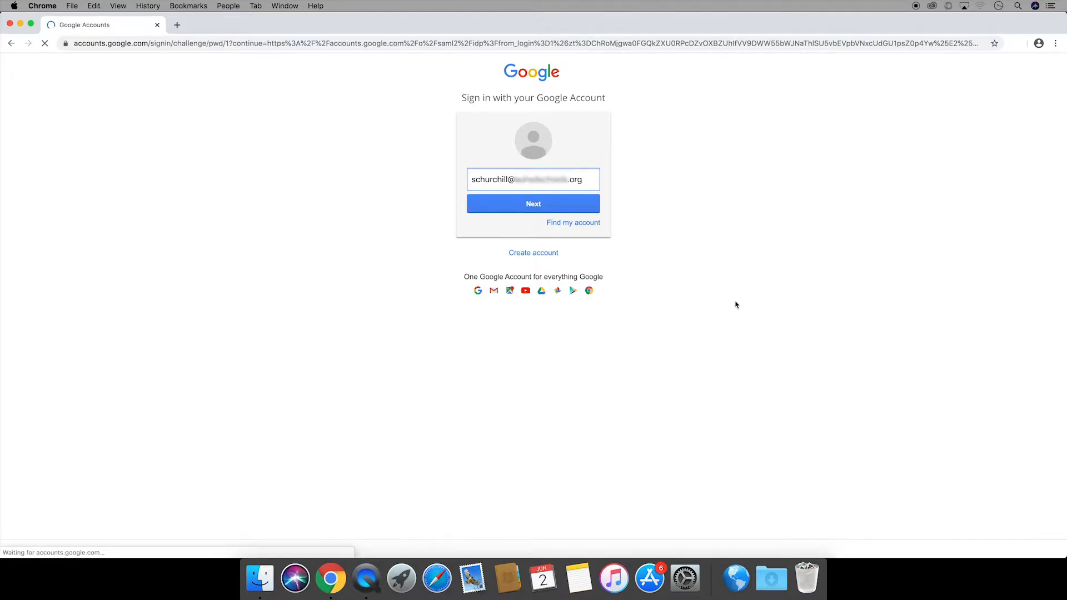
left_click(533, 204)
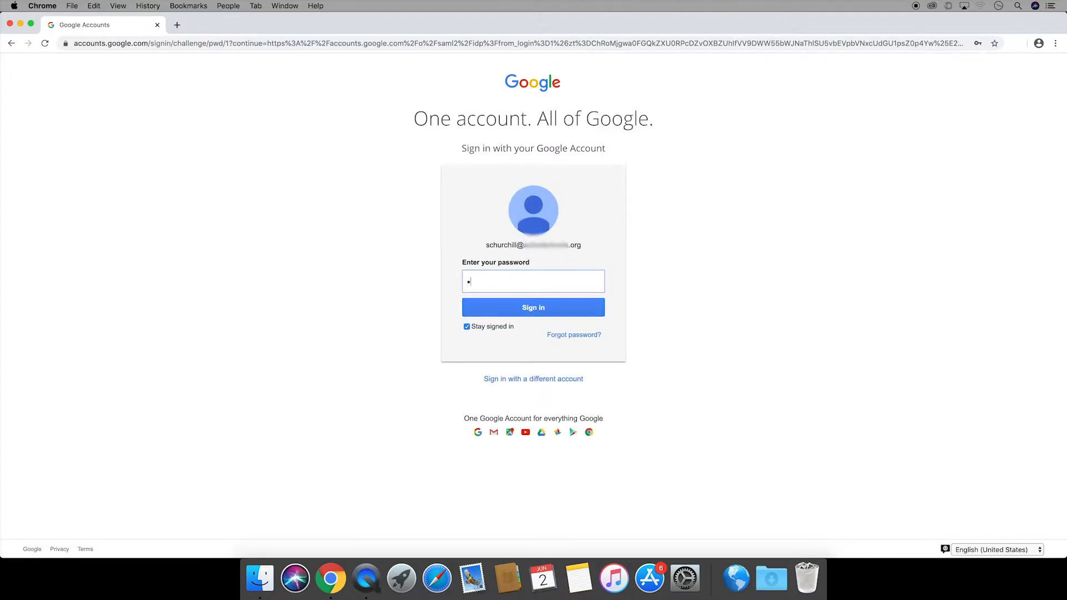
type("password")
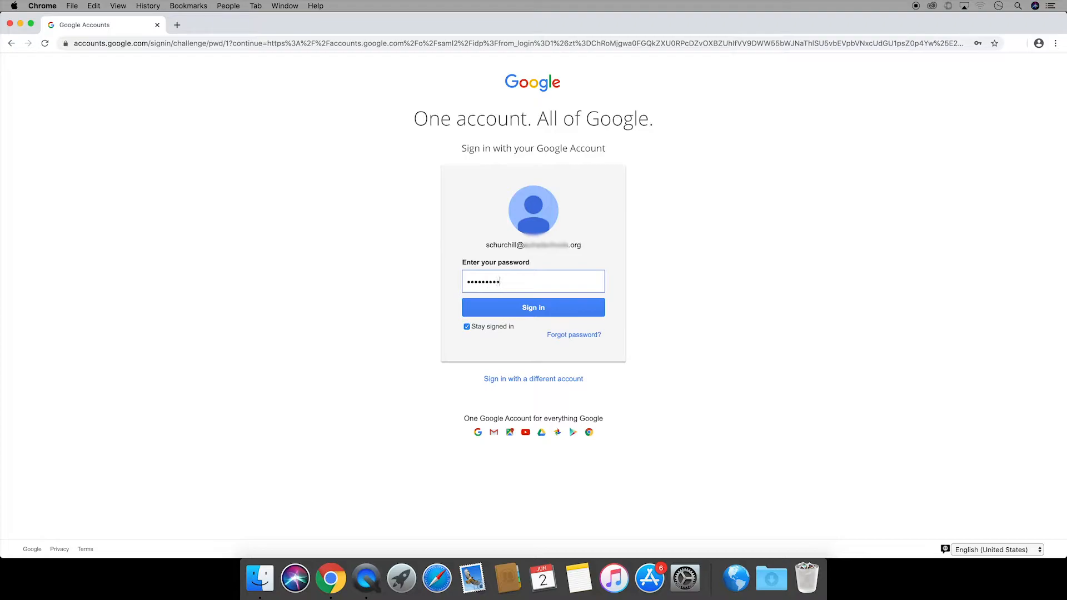
left_click(533, 307)
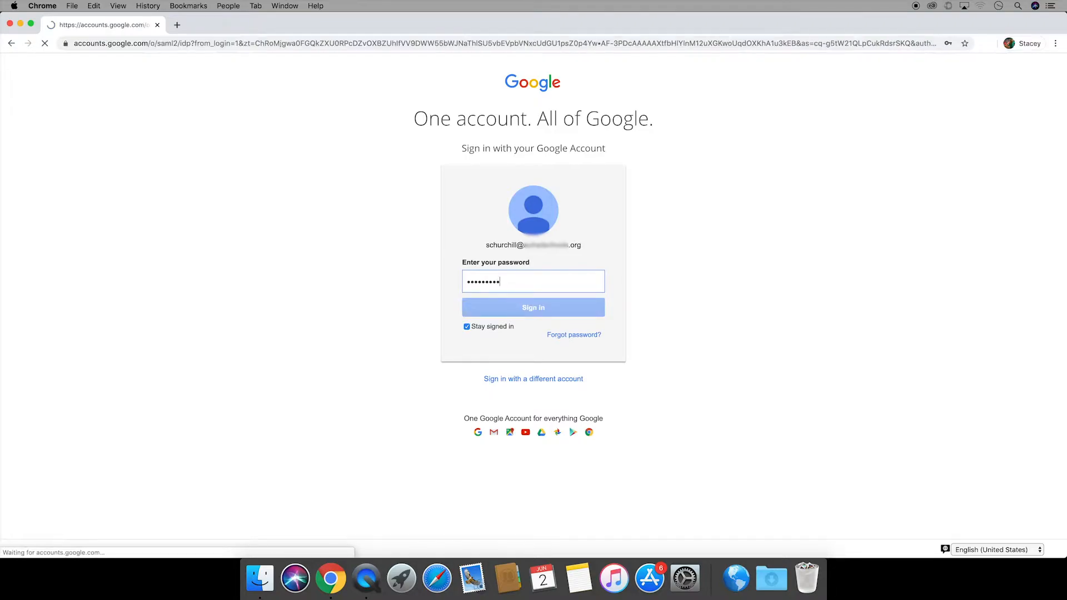
Step: Open Creative Cloud from Your Services on the Welcome back page
left_click(533, 307)
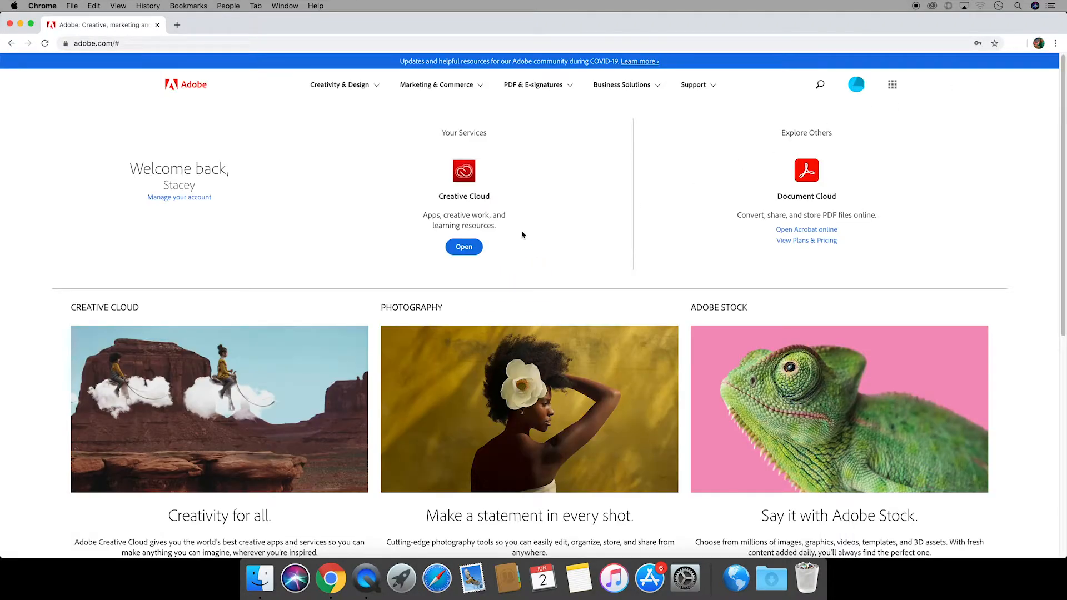
mouse_move(500, 255)
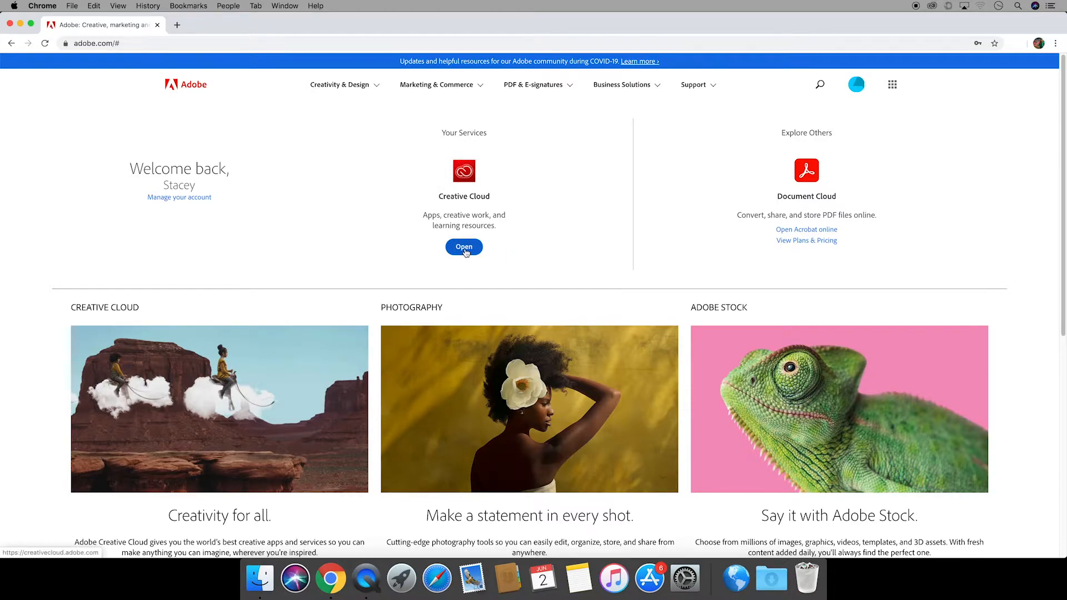
left_click(464, 246)
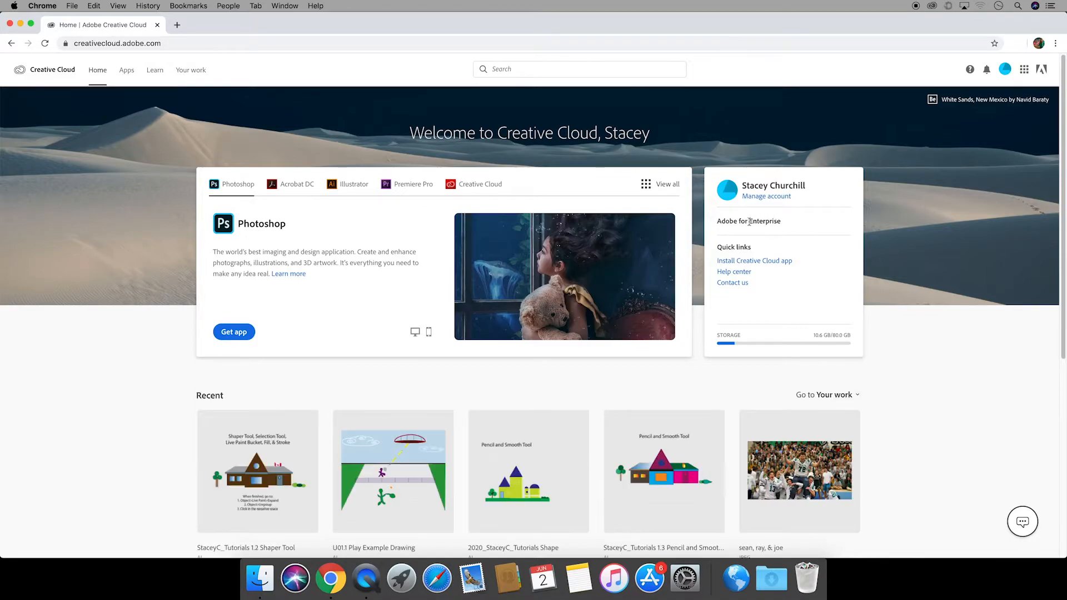
mouse_move(755, 260)
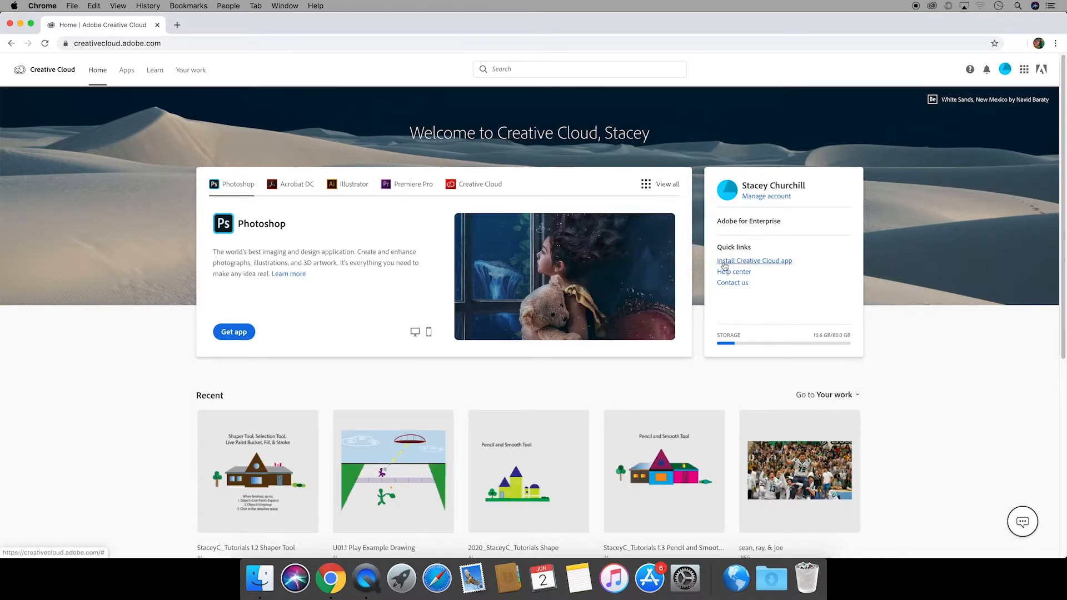
mouse_move(727, 265)
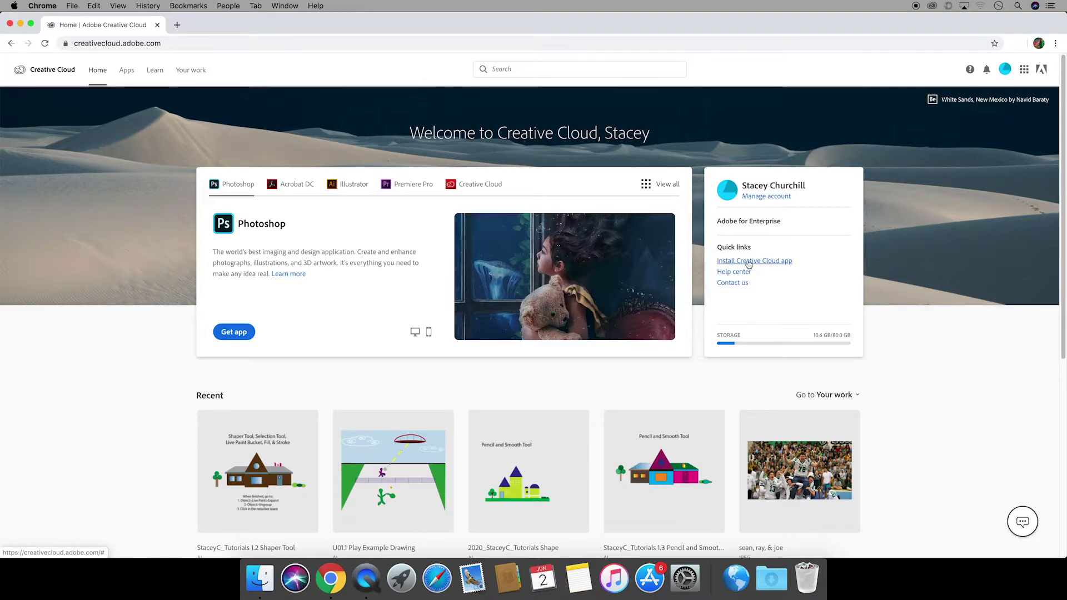
mouse_move(889, 138)
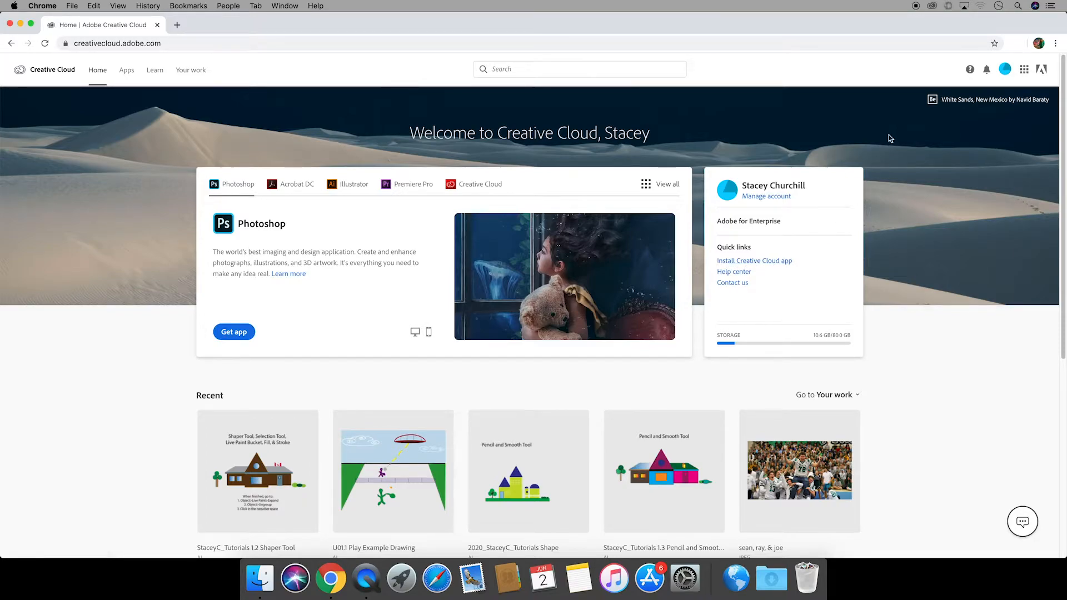
mouse_move(938, 8)
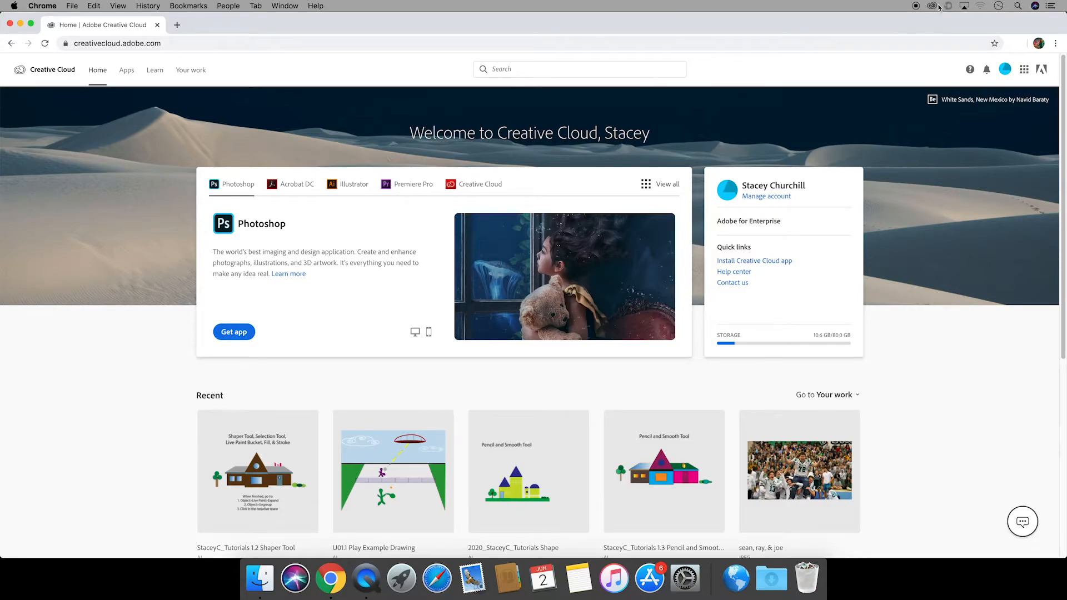
mouse_move(874, 104)
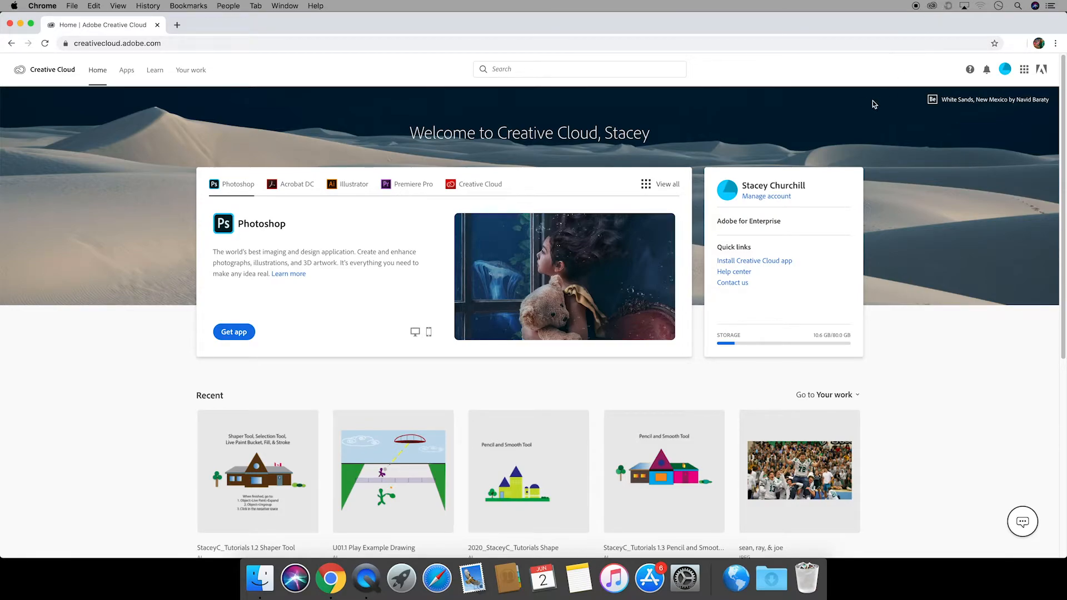
mouse_move(201, 111)
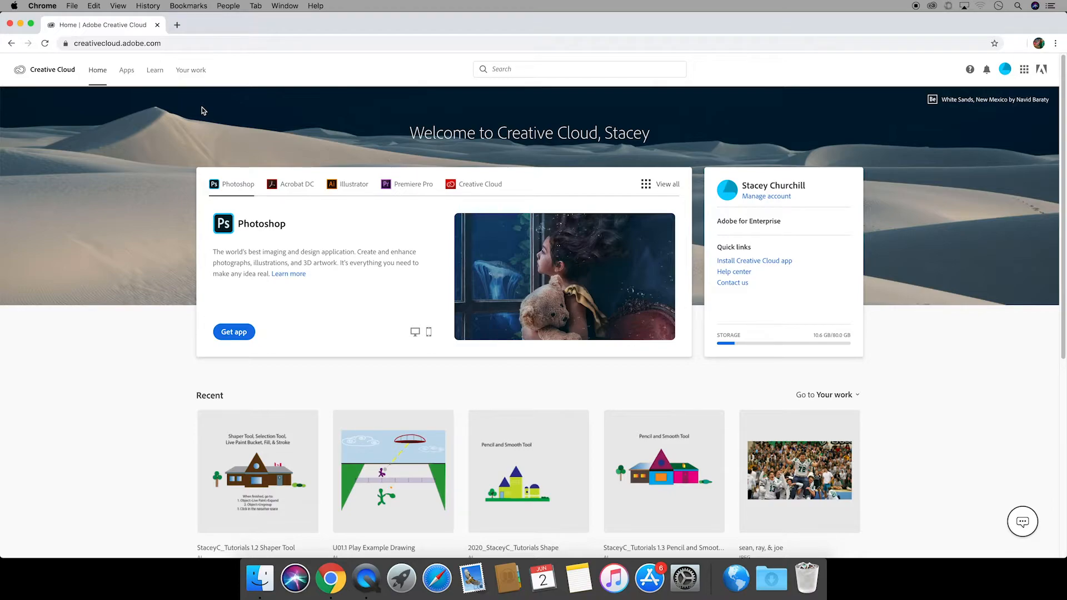
mouse_move(144, 101)
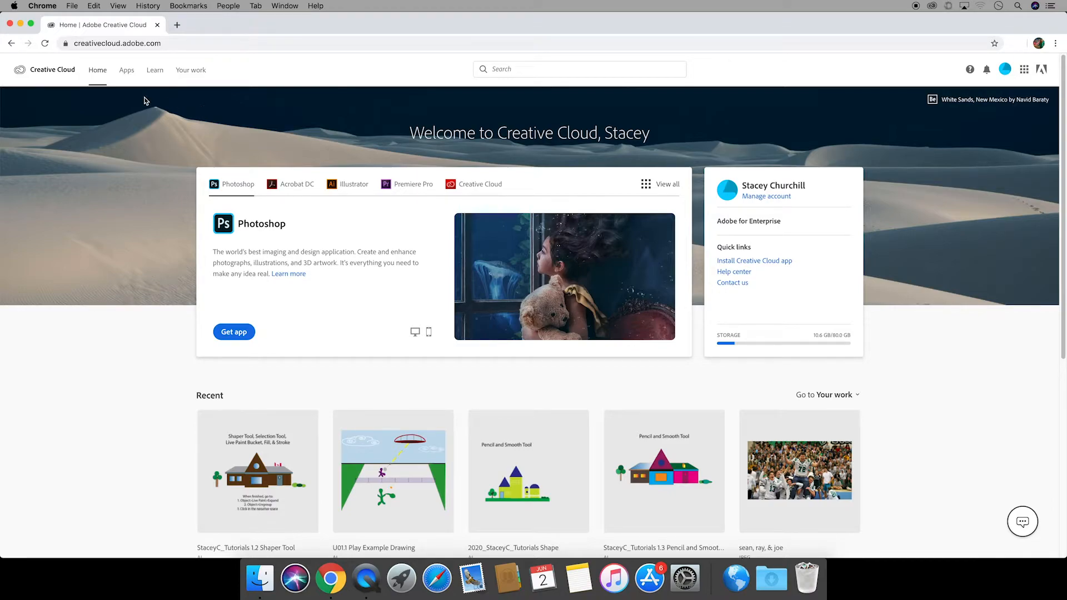
mouse_move(97, 74)
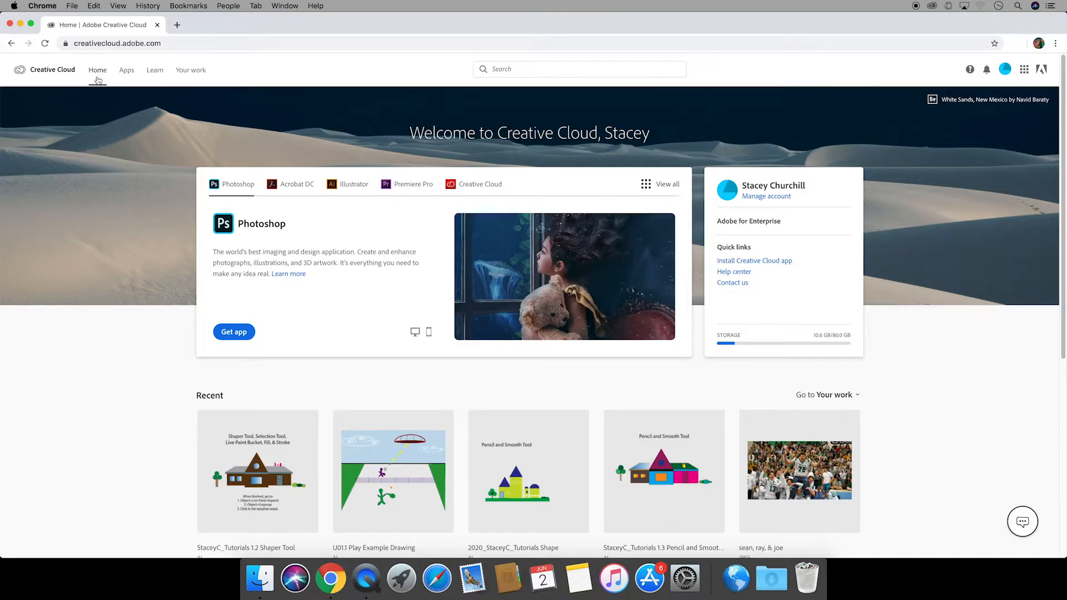
mouse_move(127, 71)
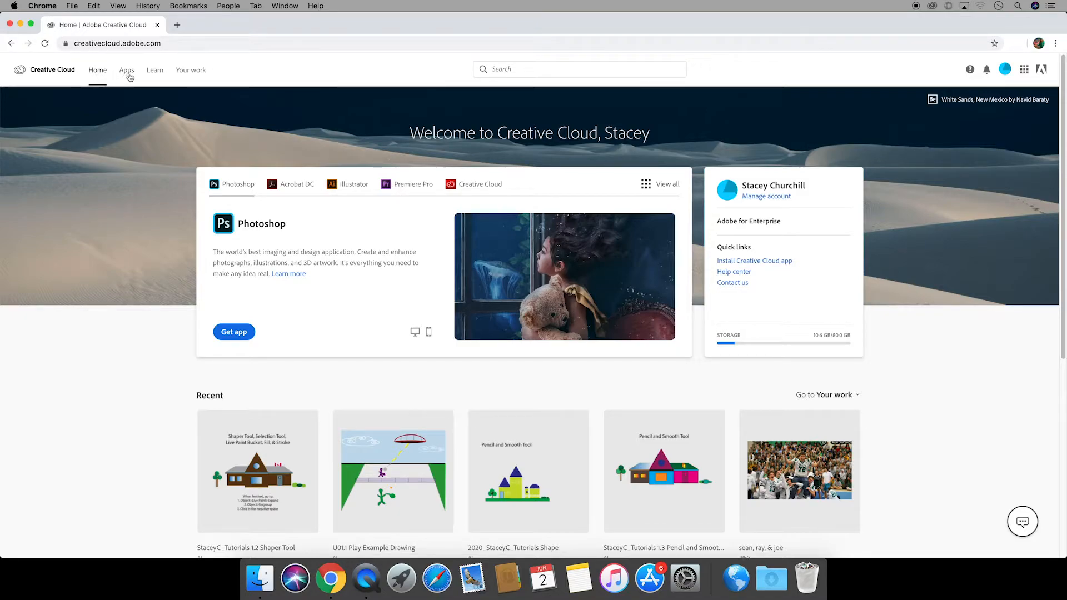
Step: List all Creative Cloud apps and check installed apps in the desktop app before closing it
left_click(127, 70)
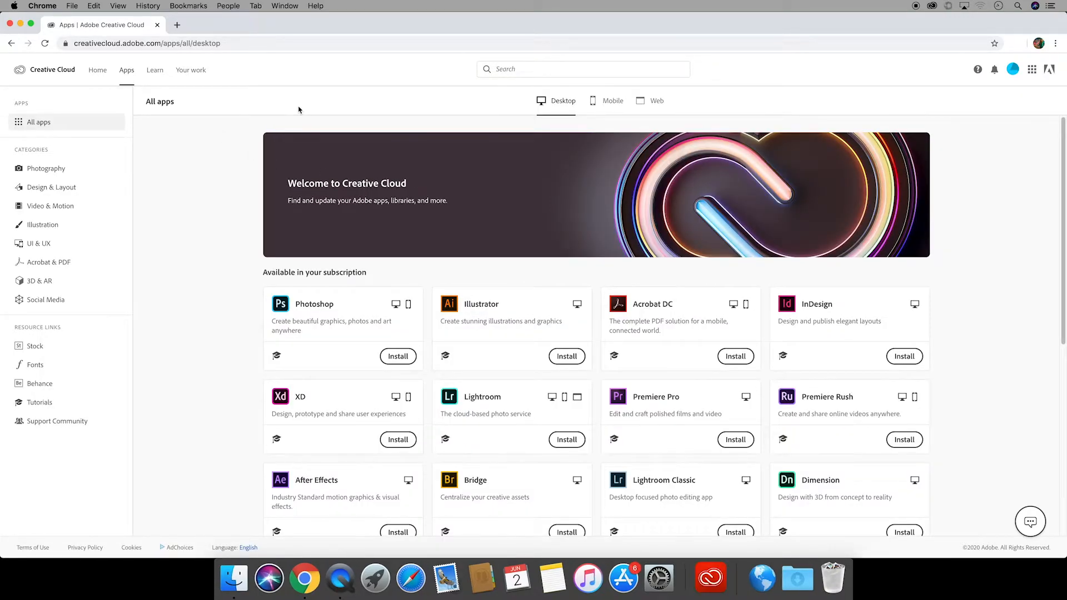
mouse_move(452, 209)
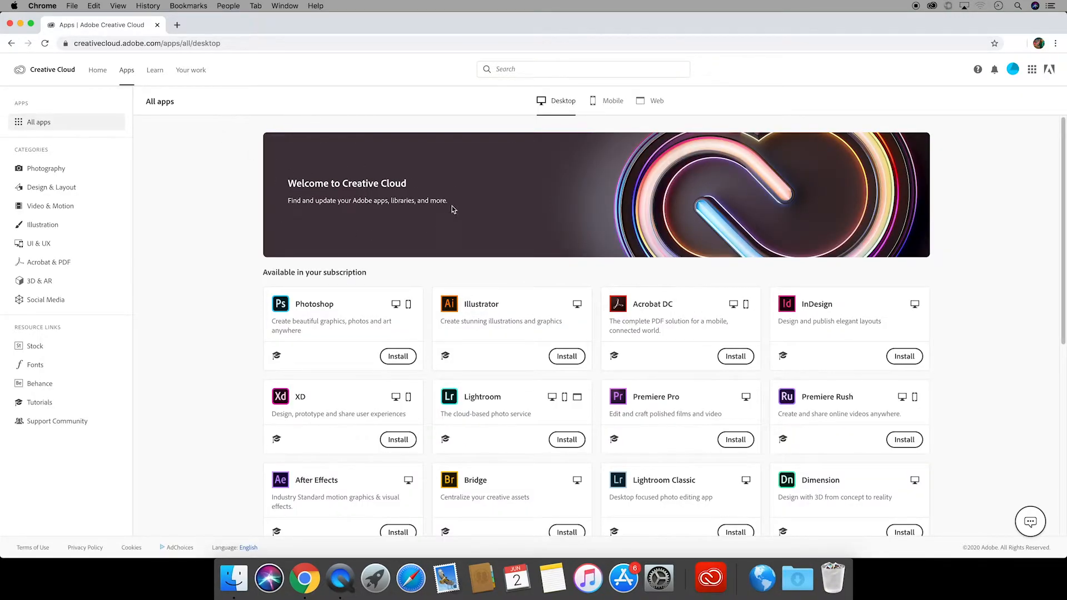
mouse_move(934, 22)
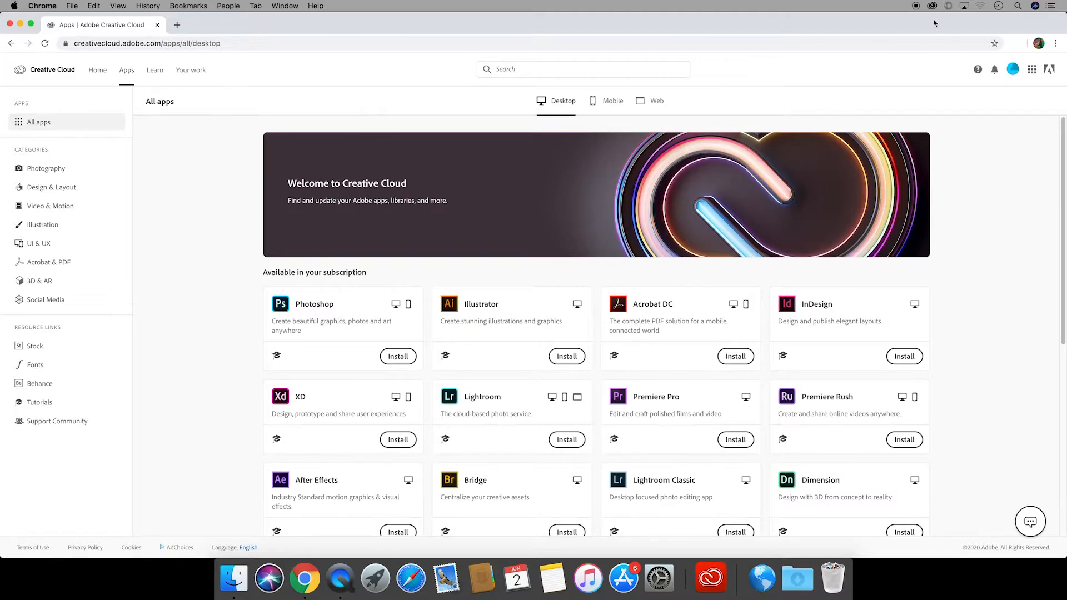
left_click(710, 579)
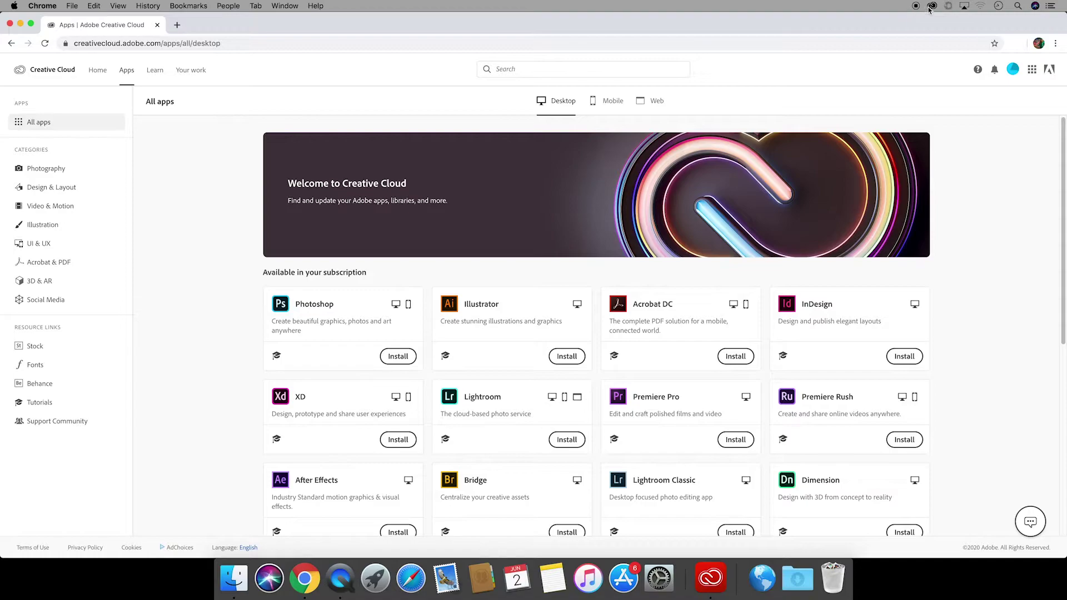
left_click(710, 579)
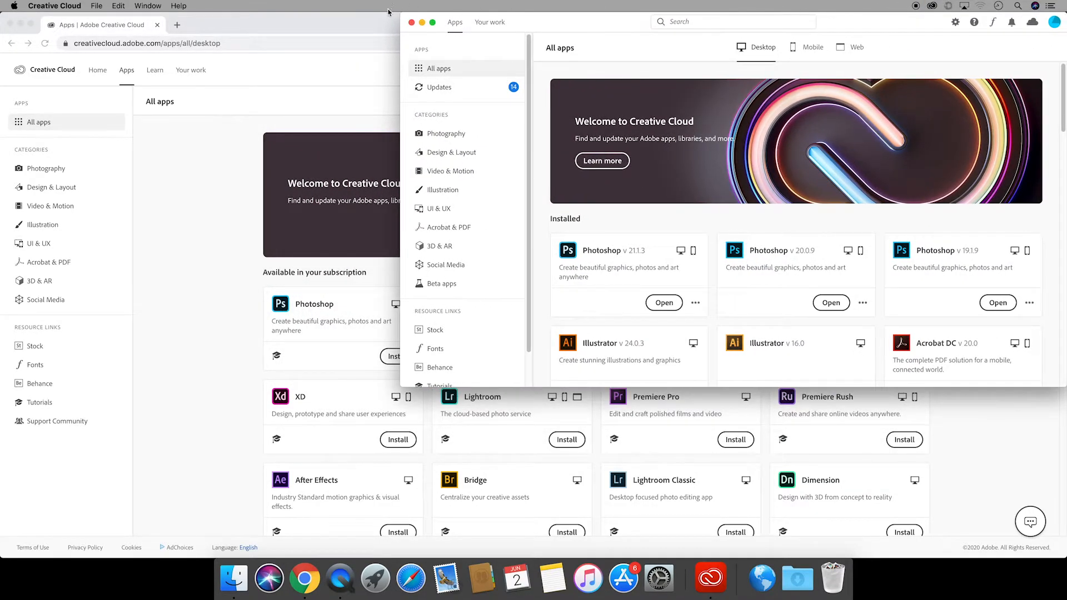
left_click(412, 22)
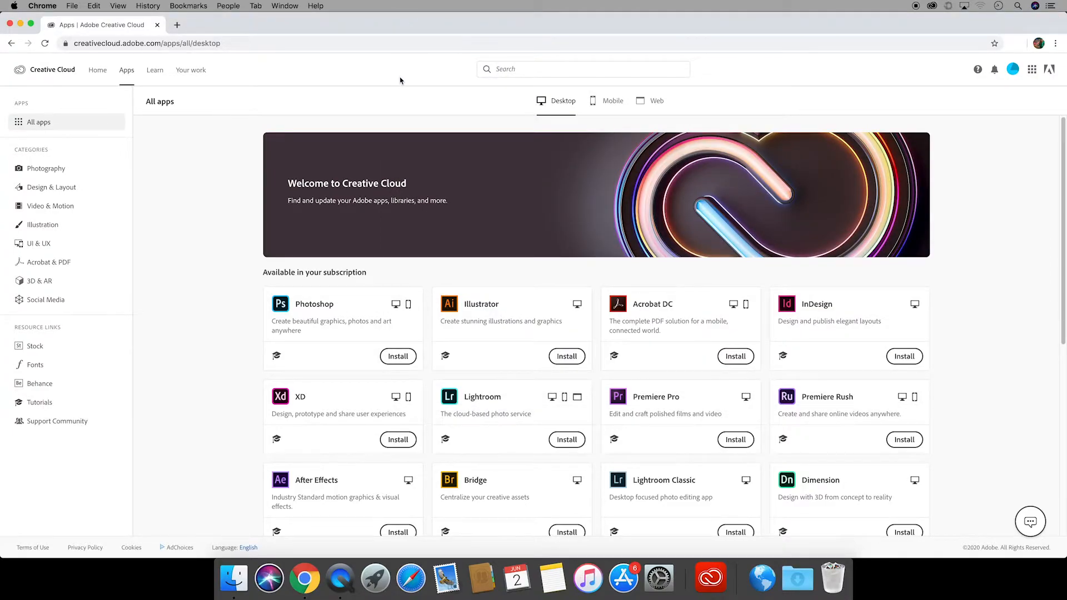
mouse_move(111, 190)
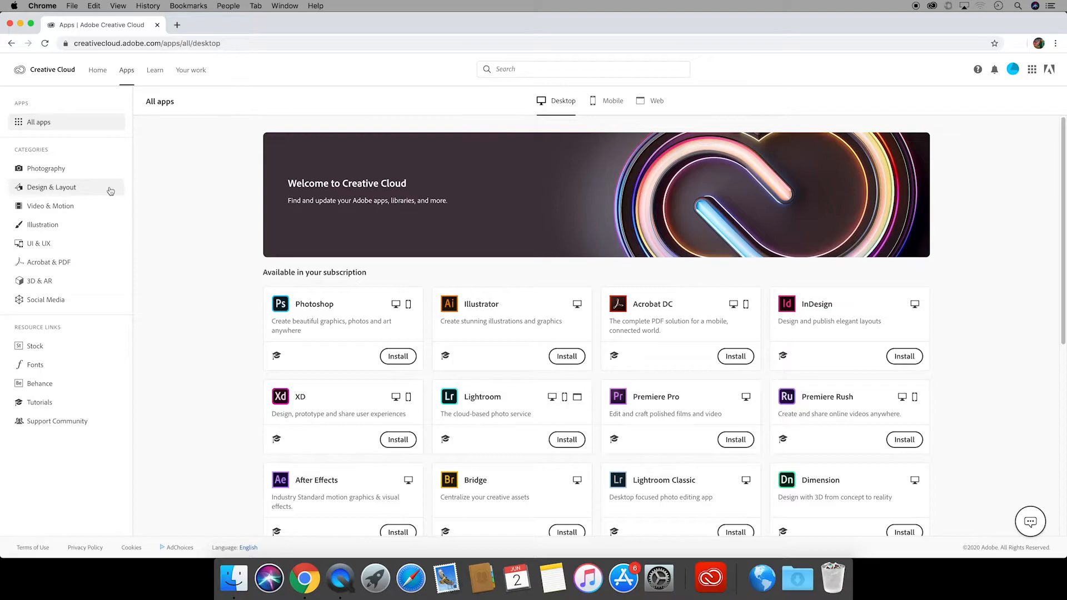
Step: Browse the Photography, Design & Layout, Video & Motion and Illustration app categories
left_click(46, 168)
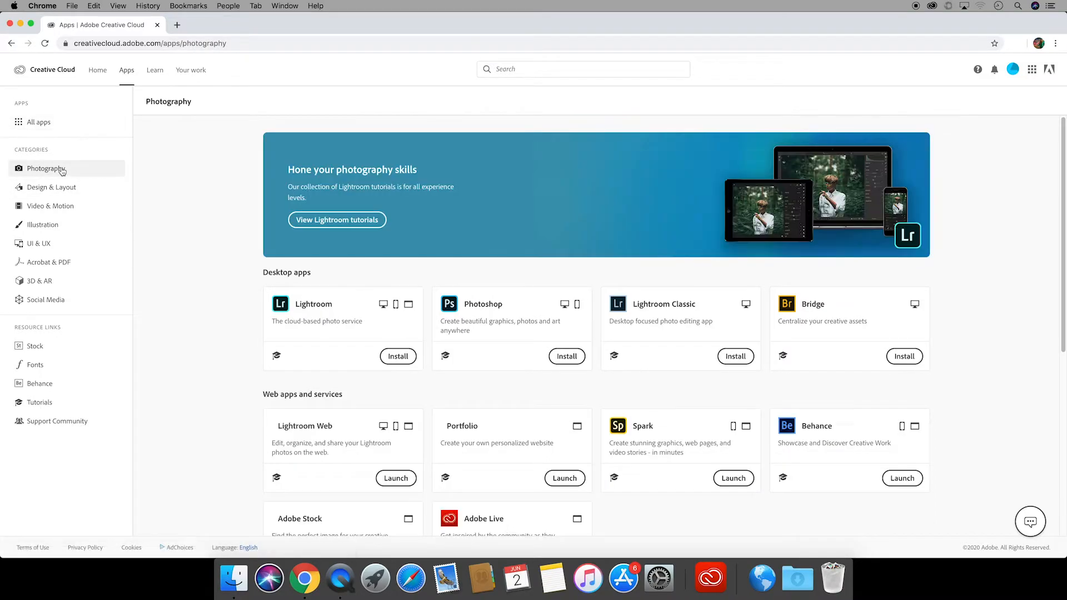
left_click(51, 187)
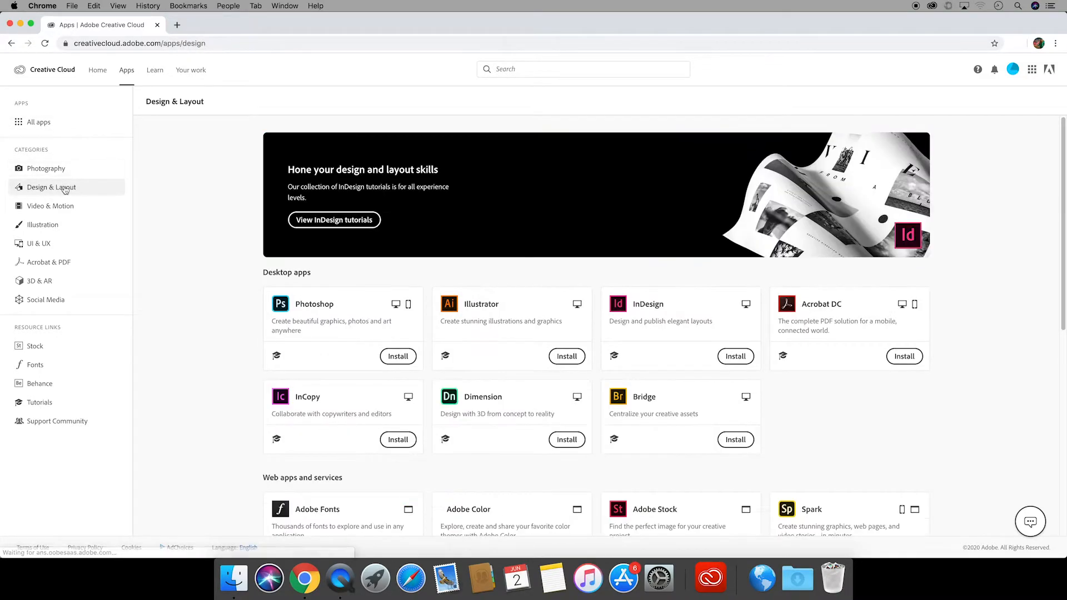
left_click(50, 206)
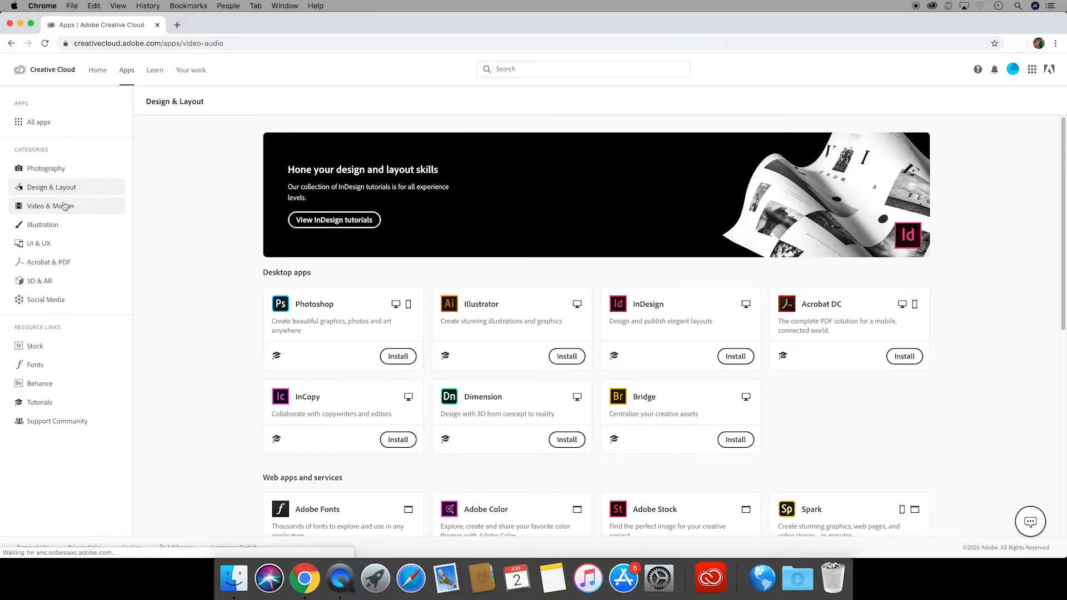
left_click(49, 206)
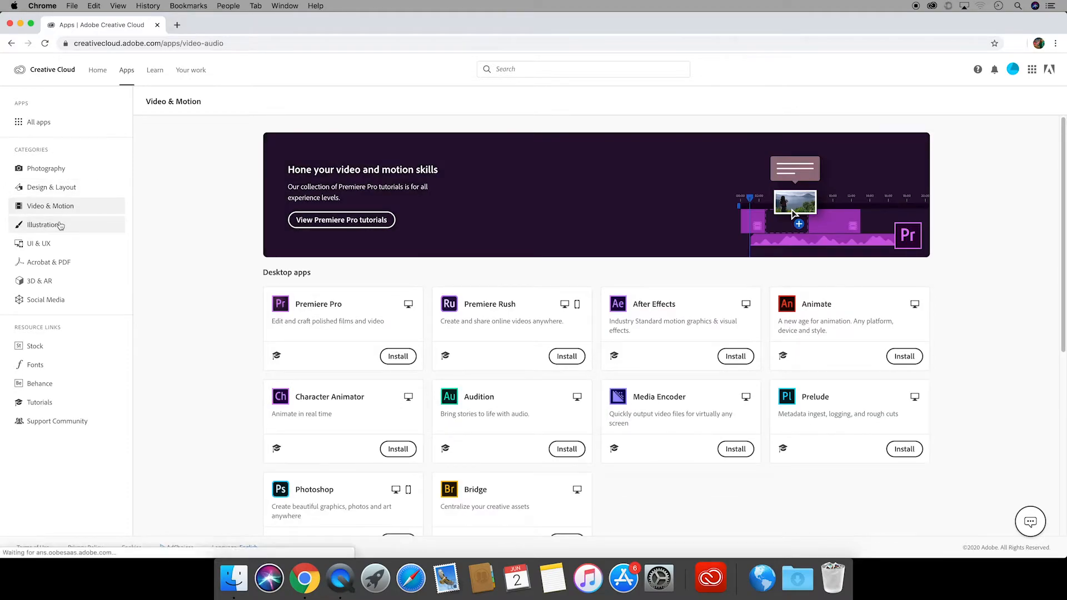
left_click(44, 224)
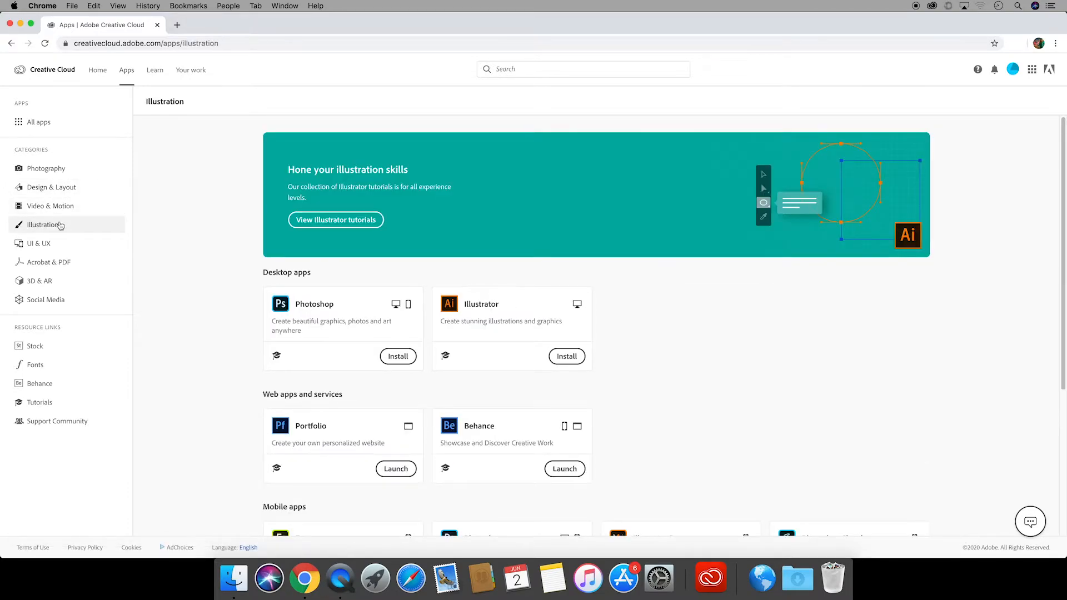
mouse_move(68, 203)
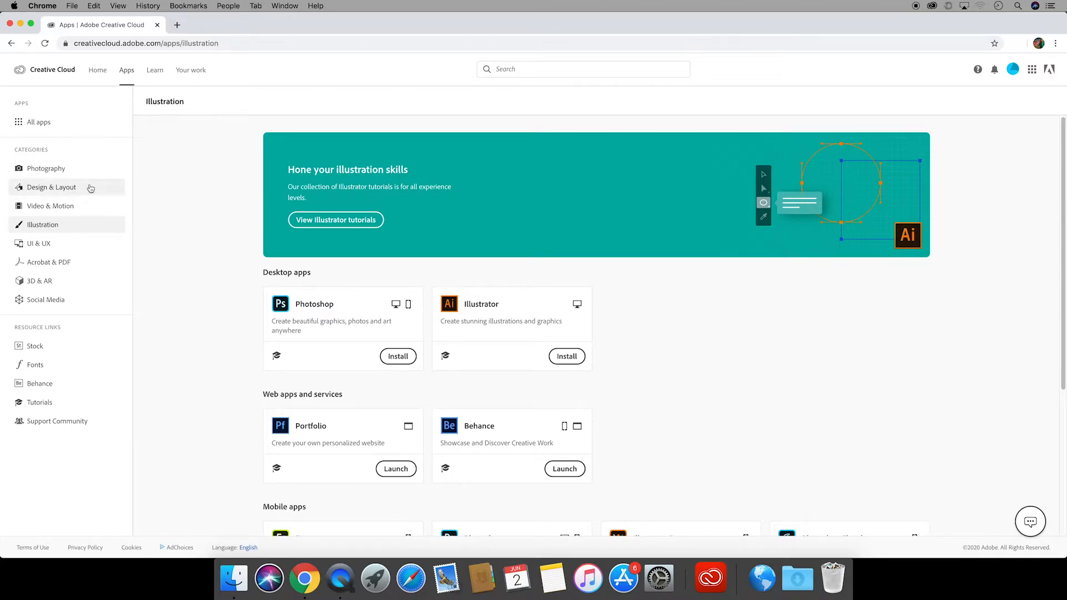
mouse_move(39, 121)
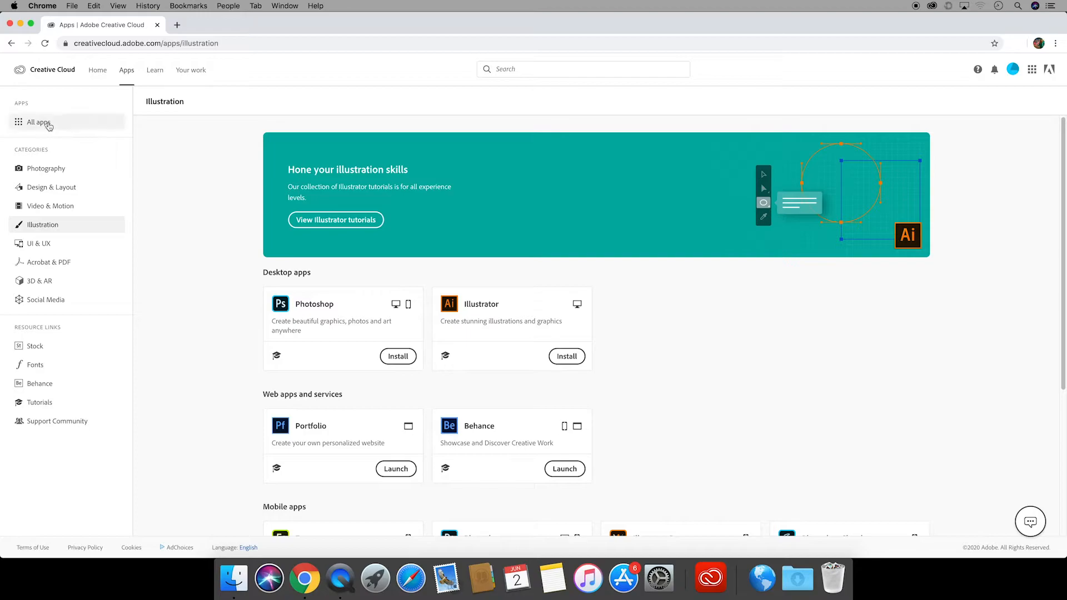
Step: Return to the full app list and browse its mobile and web app views
left_click(39, 122)
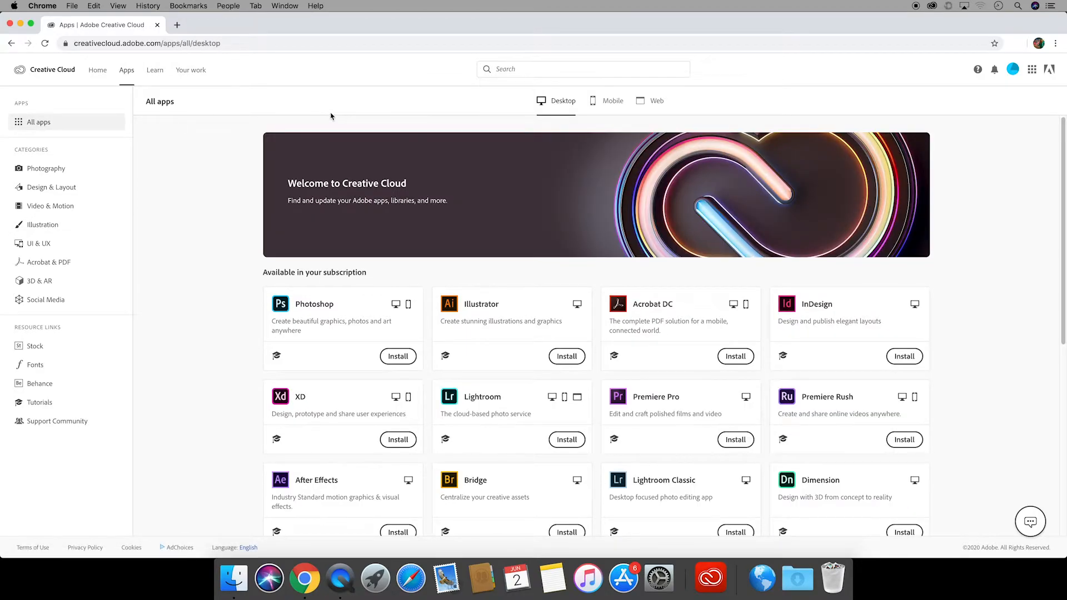
mouse_move(577, 110)
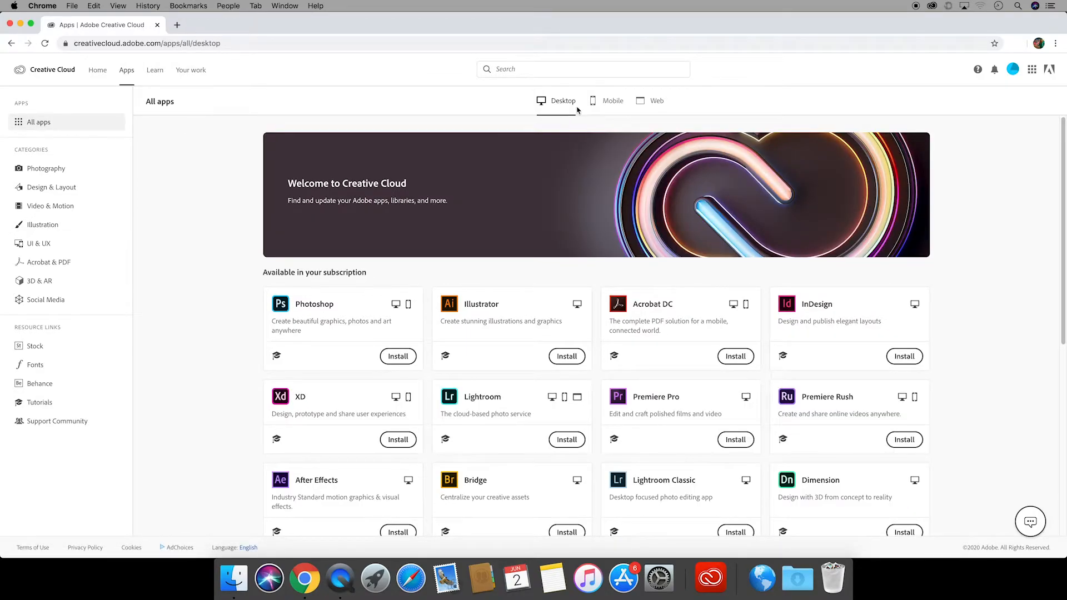
mouse_move(553, 109)
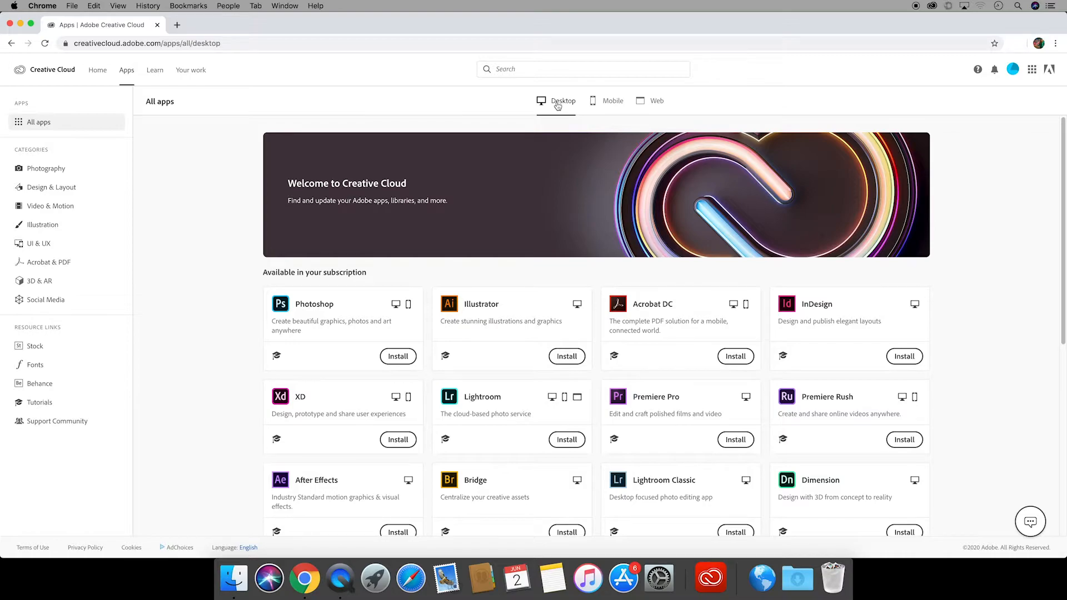
mouse_move(612, 100)
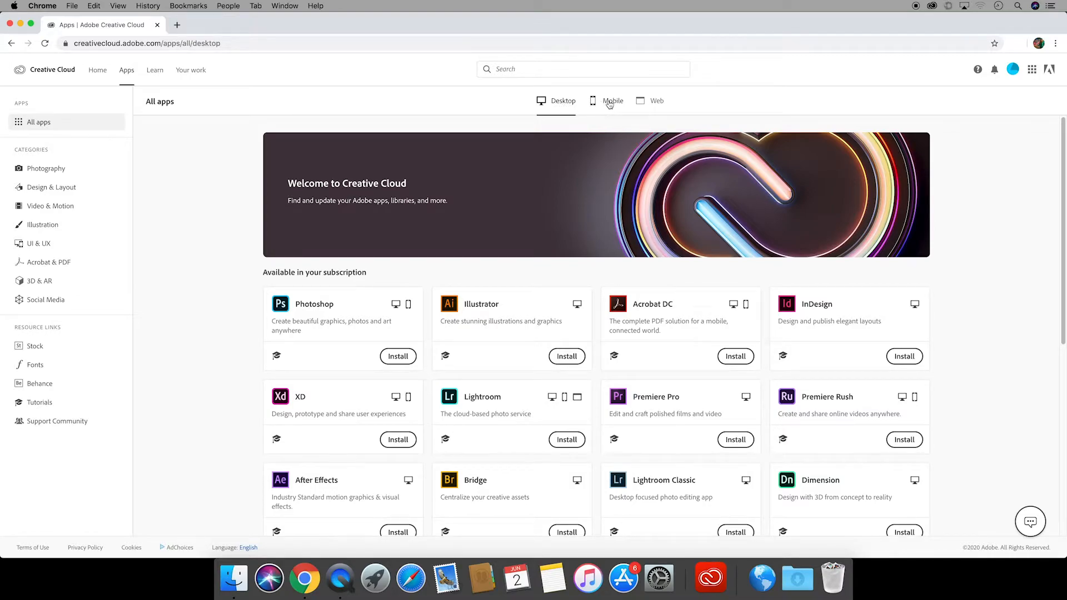
left_click(655, 100)
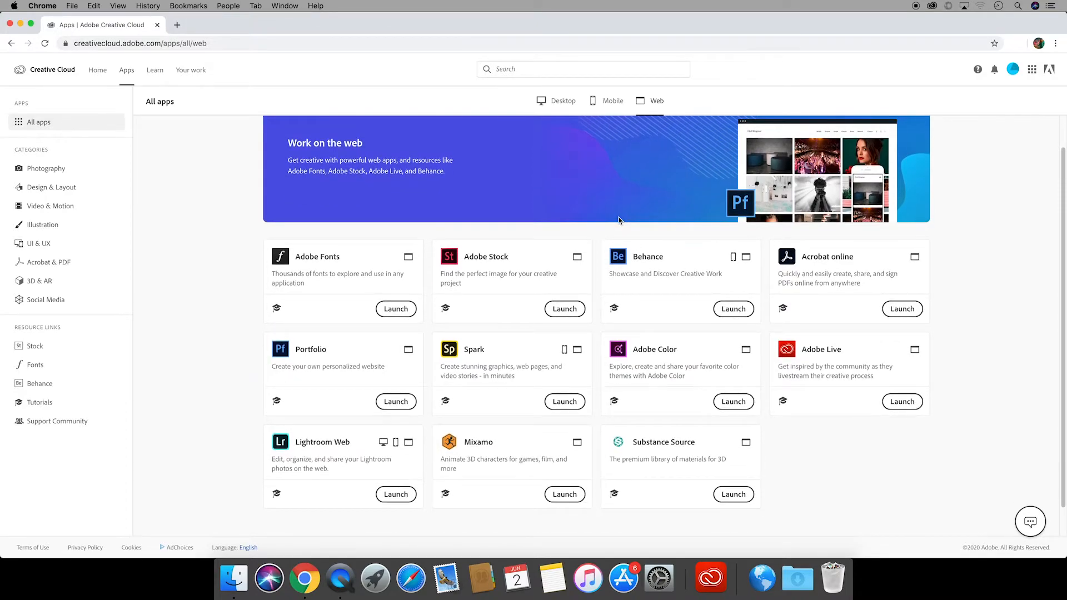
mouse_move(194, 134)
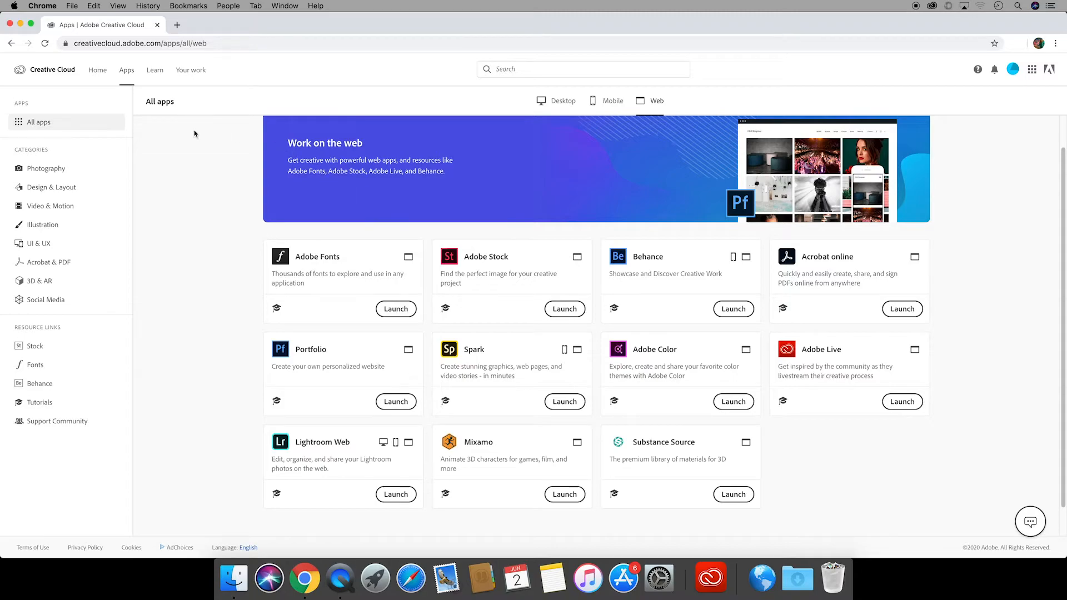
left_click(155, 70)
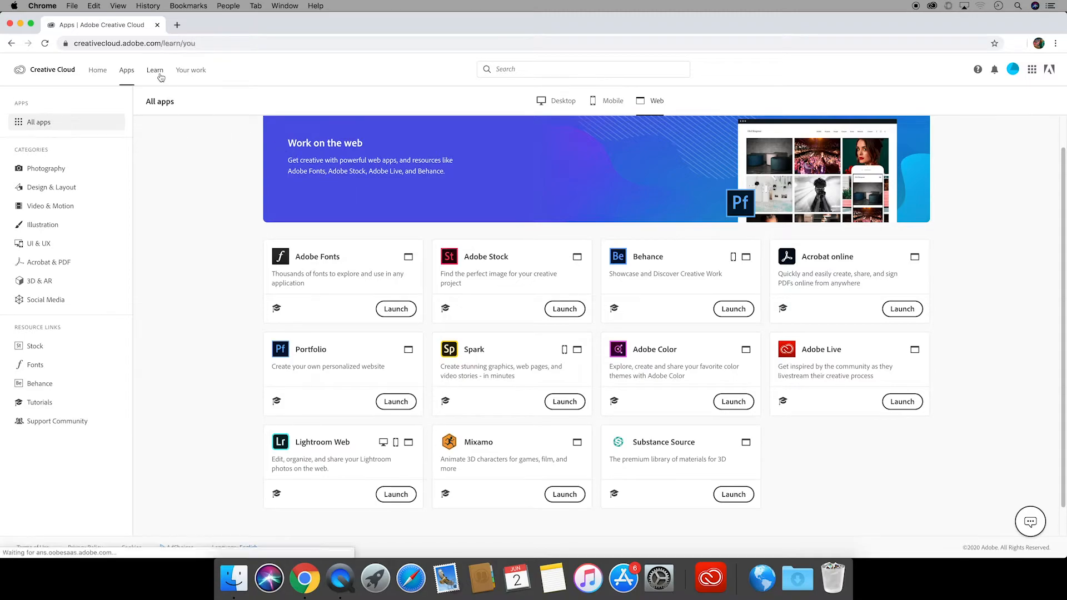
Step: View the starter tutorials on Learn, then the Your work files list
left_click(154, 69)
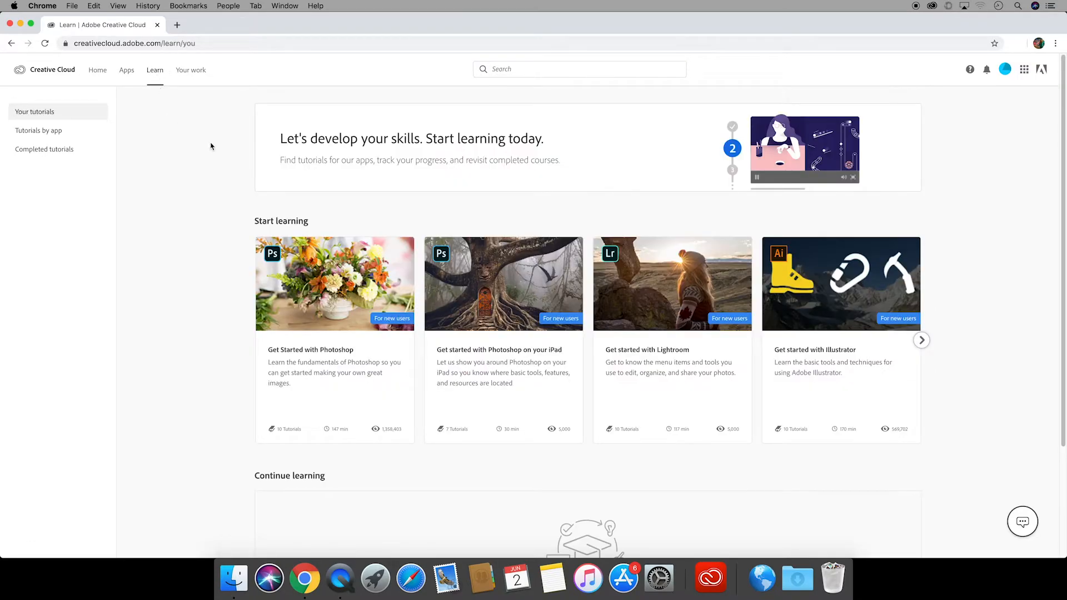
mouse_move(771, 299)
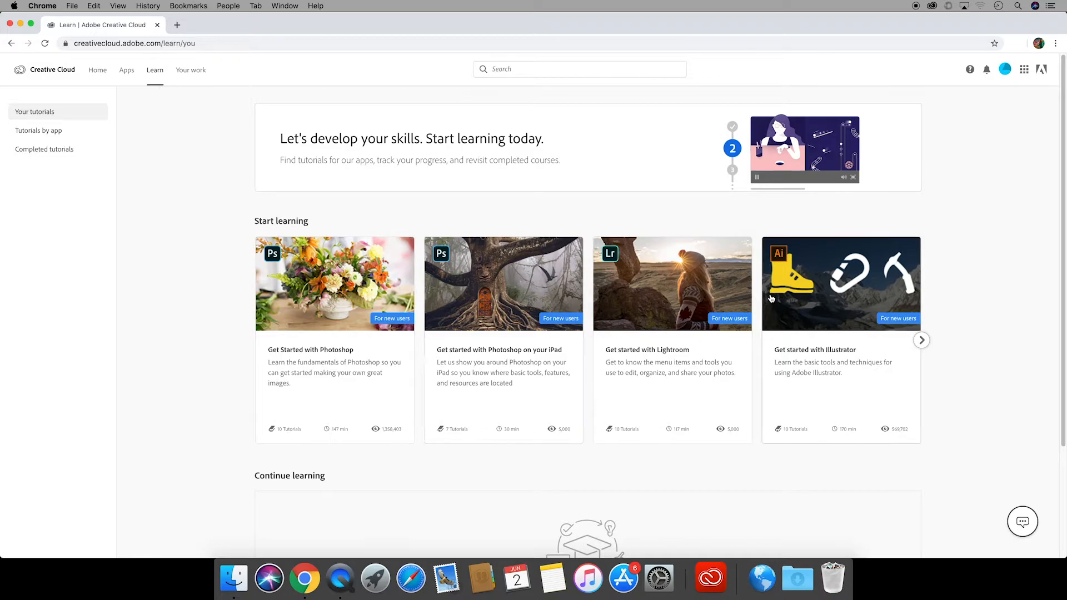
mouse_move(606, 302)
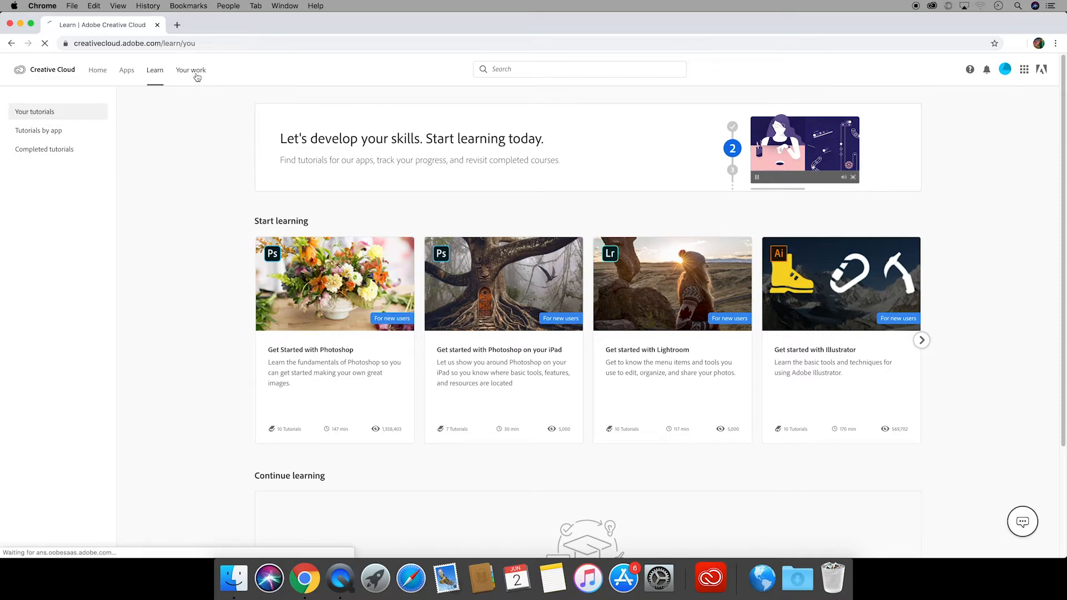
left_click(189, 70)
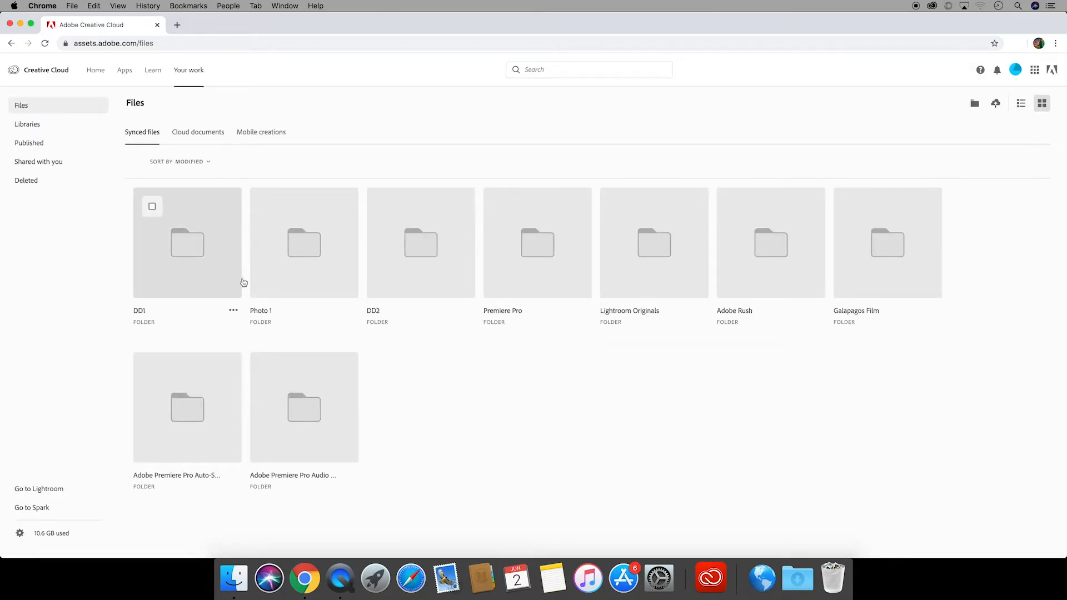
mouse_move(219, 269)
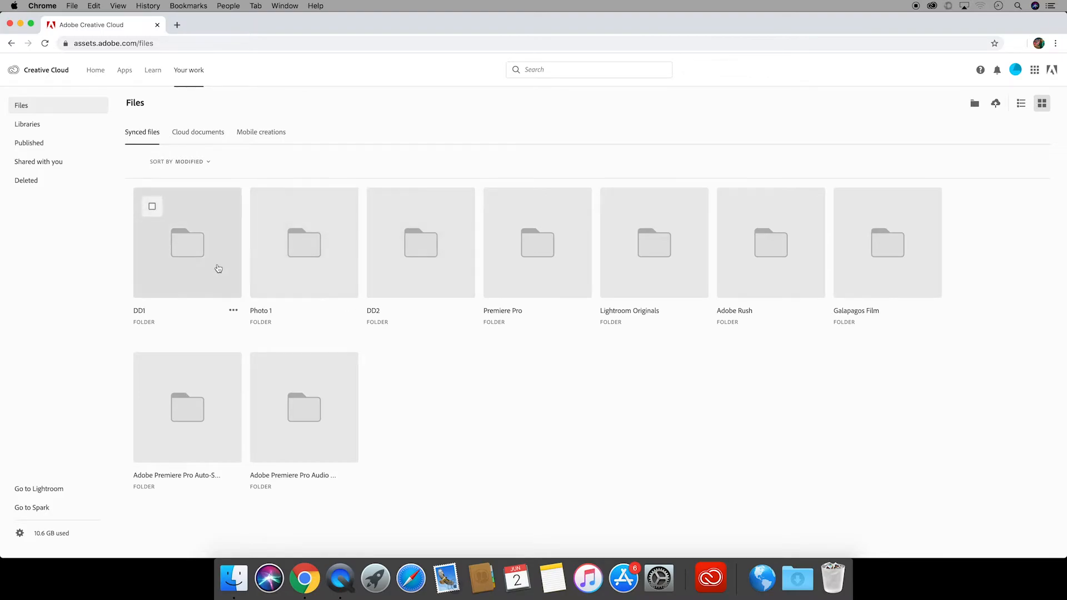
Step: Browse the DD1 folder in list and grid views, then view Libraries
double_click(187, 243)
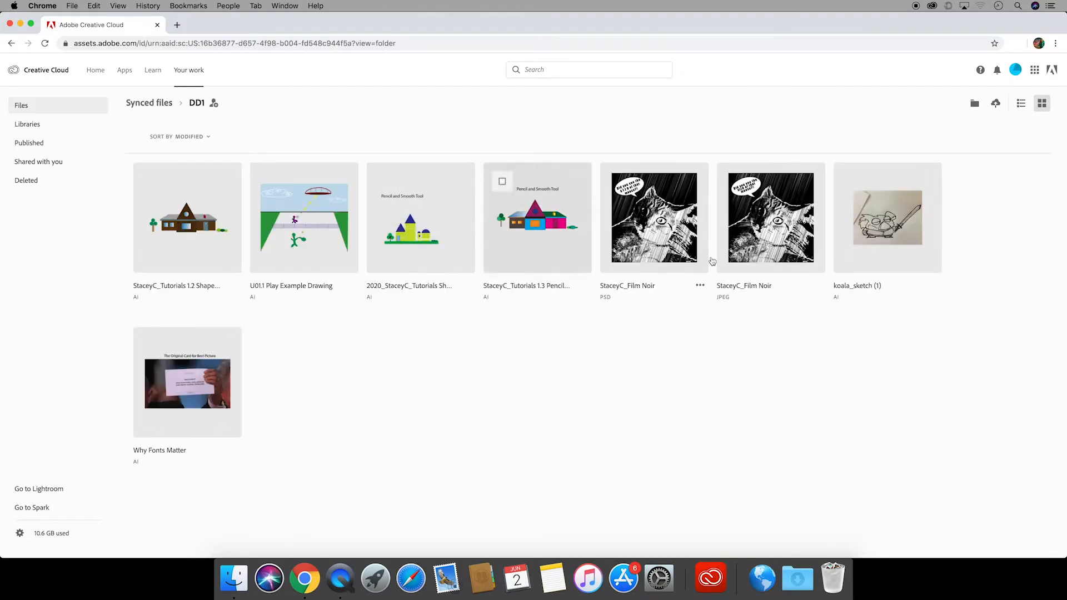
left_click(1020, 103)
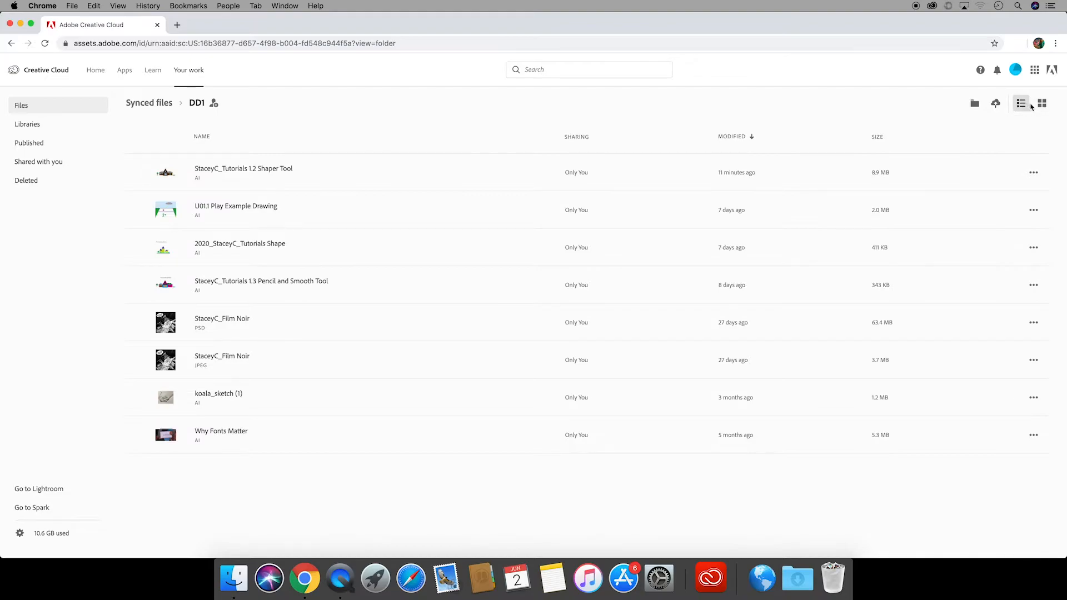
left_click(1041, 102)
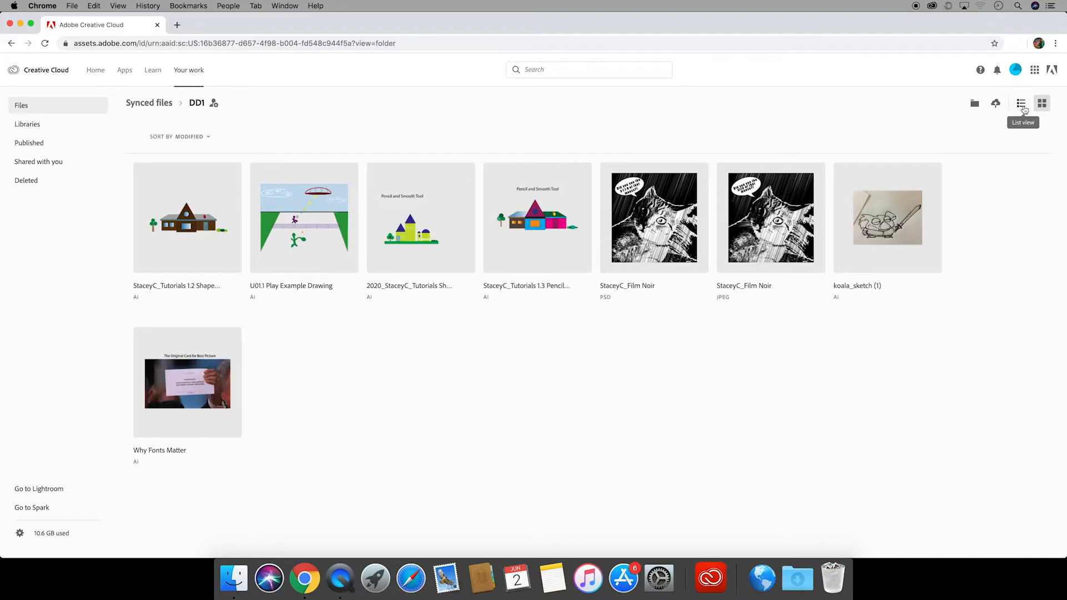
mouse_move(304, 218)
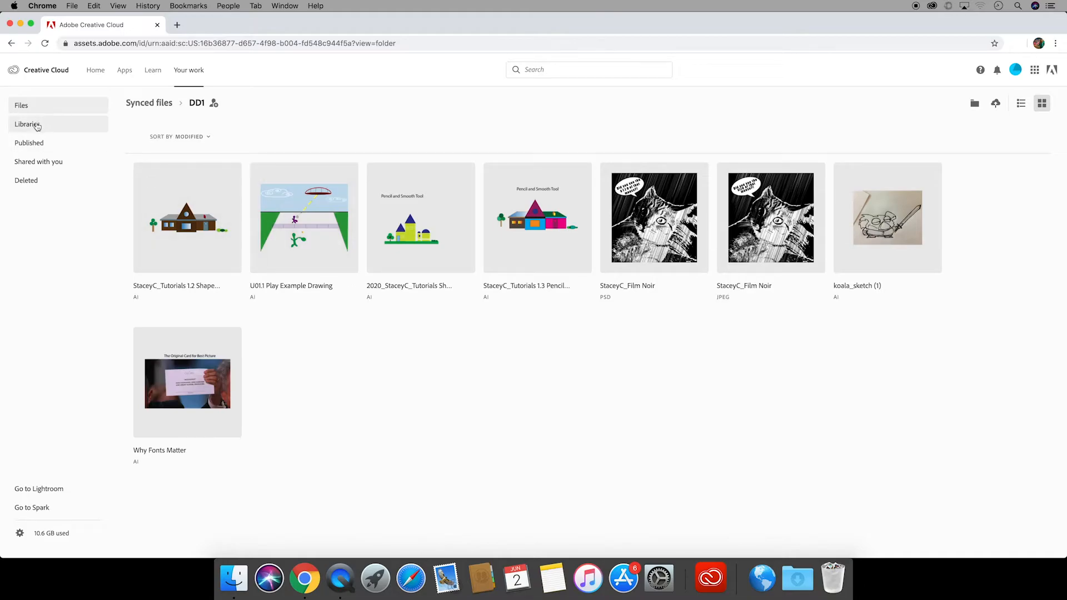
left_click(28, 124)
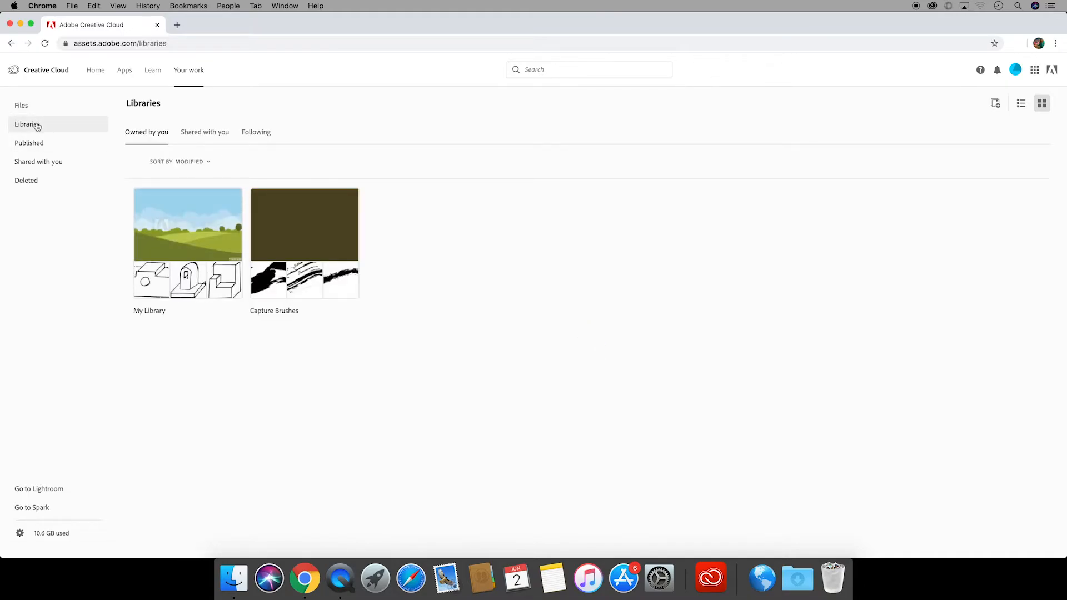
mouse_move(234, 307)
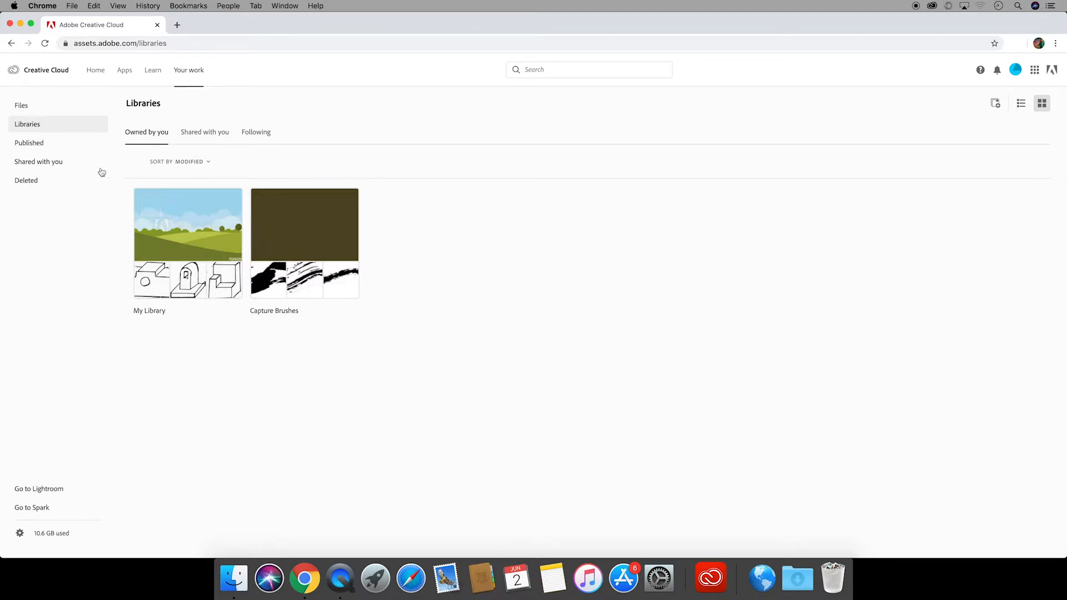
Step: Check the Published and Shared with you pages, then scroll through Deleted items
left_click(29, 143)
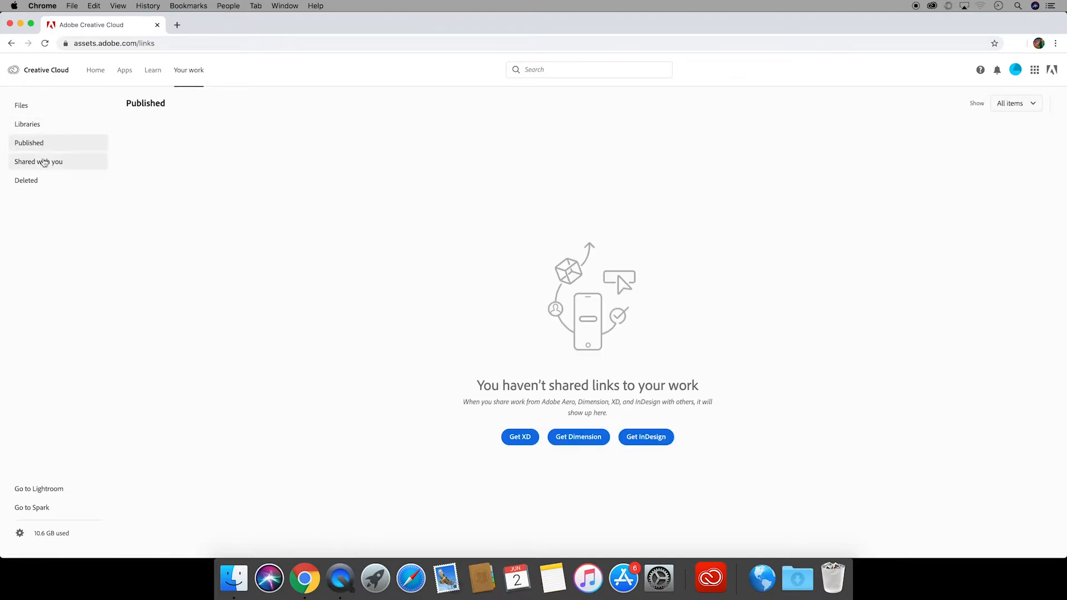
left_click(38, 161)
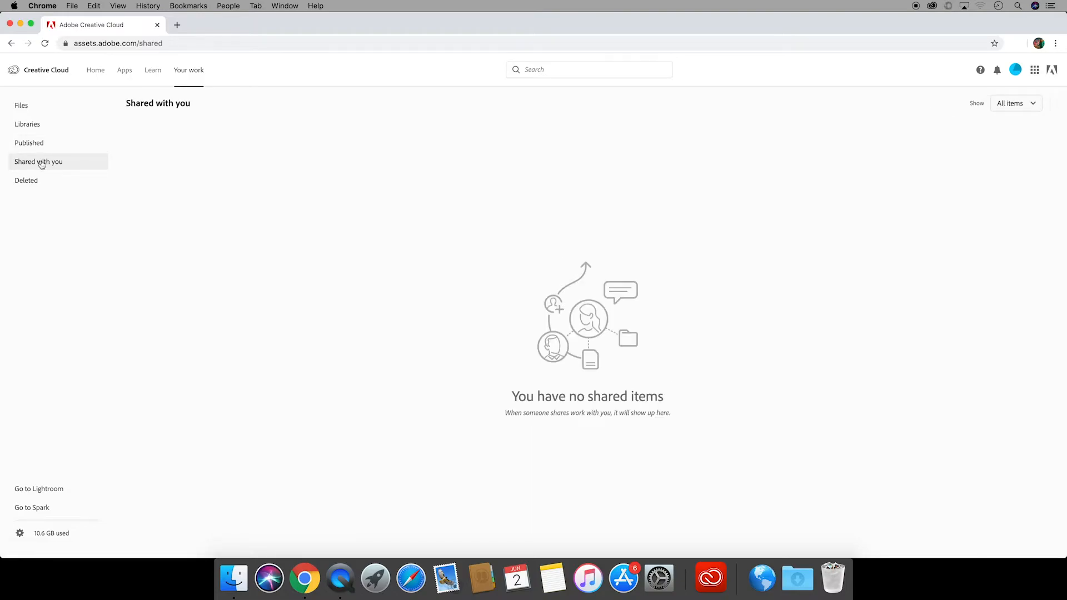
left_click(26, 180)
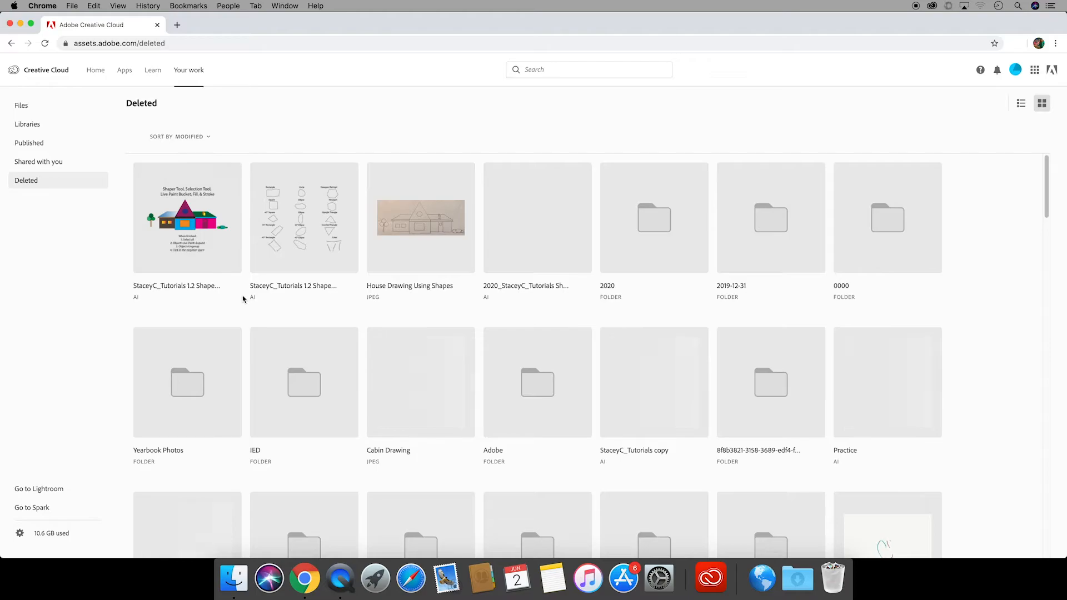
scroll("down", 3)
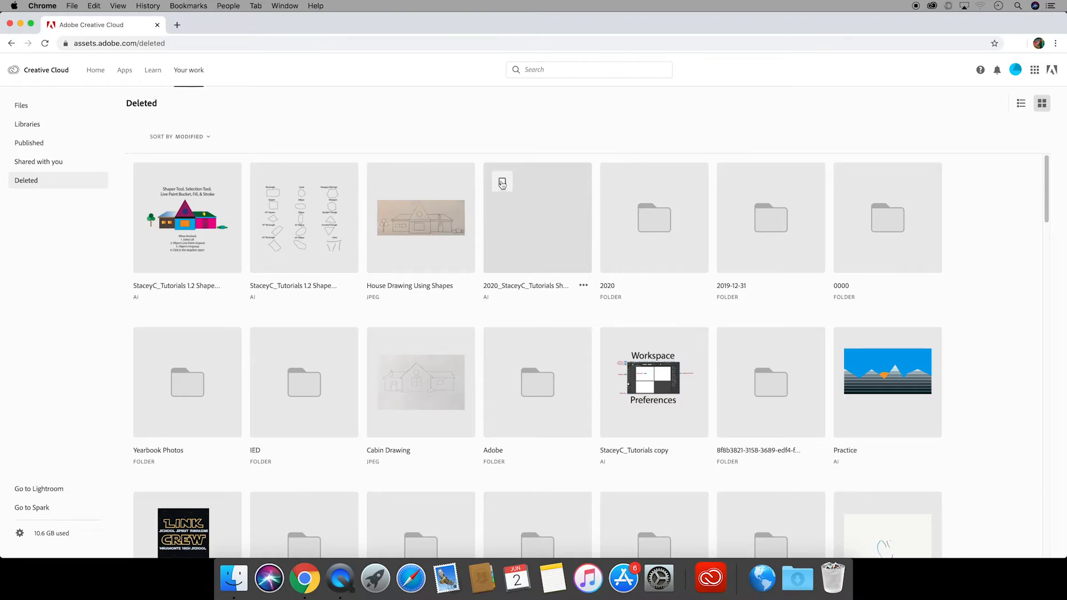
Step: Select eleven deleted items, including Shape tutorial, Cabin Drawing and the Yearbook Photos folder
left_click(618, 182)
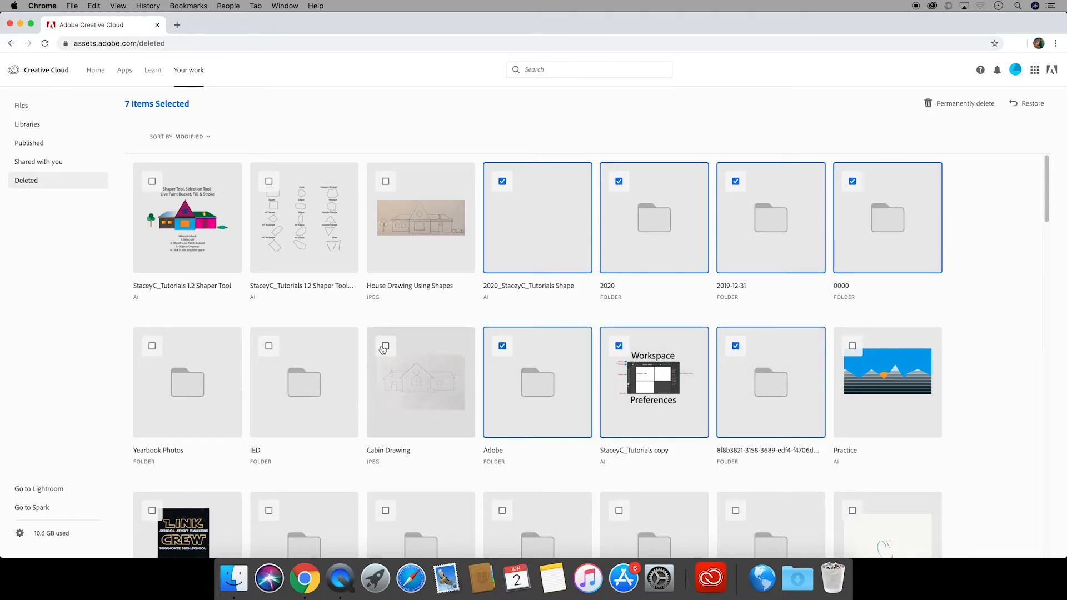
left_click(269, 346)
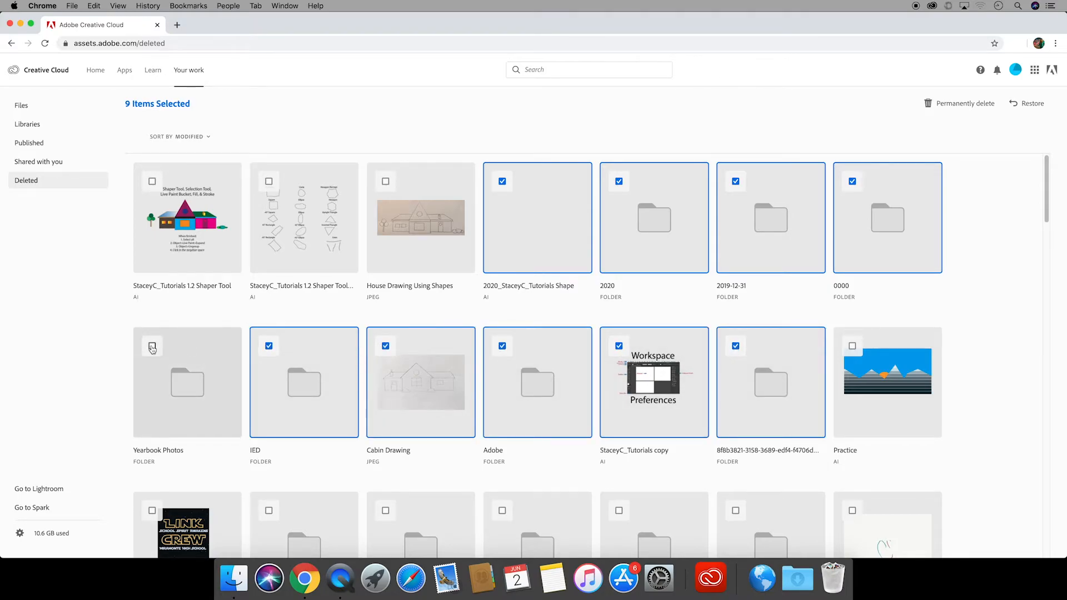
left_click(152, 347)
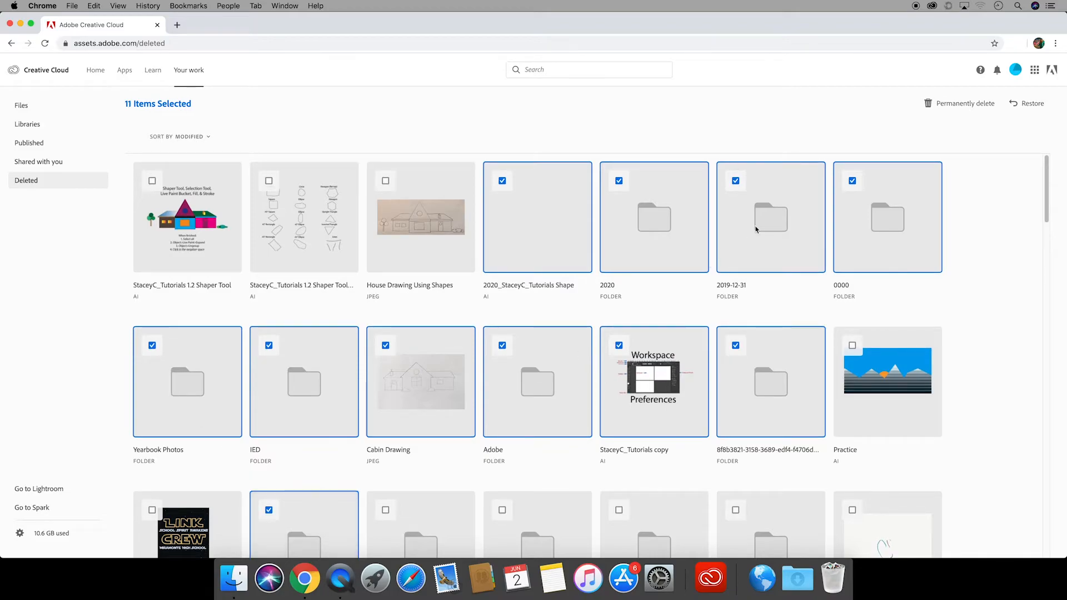
Step: Permanently delete the eleven selected items, dropping storage used from 10.6 GB to 8.5 GB
left_click(964, 103)
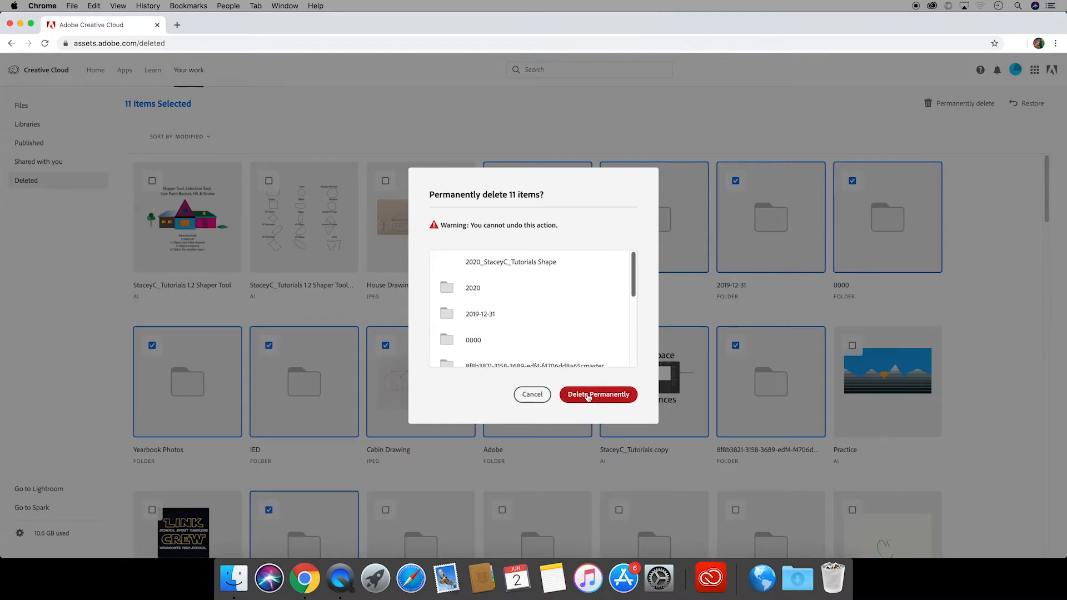
left_click(597, 394)
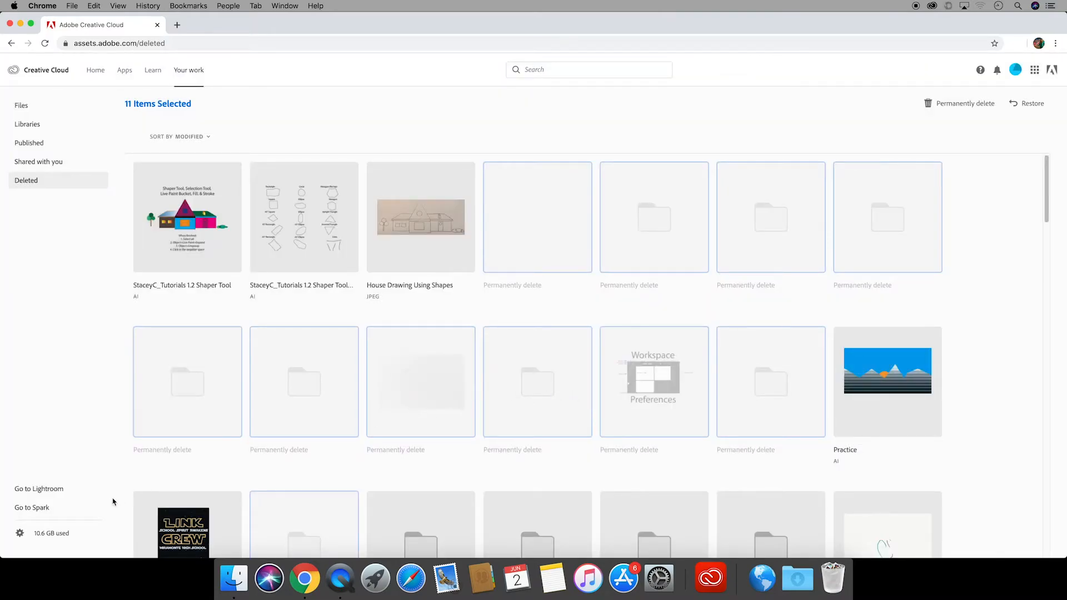
left_click(965, 103)
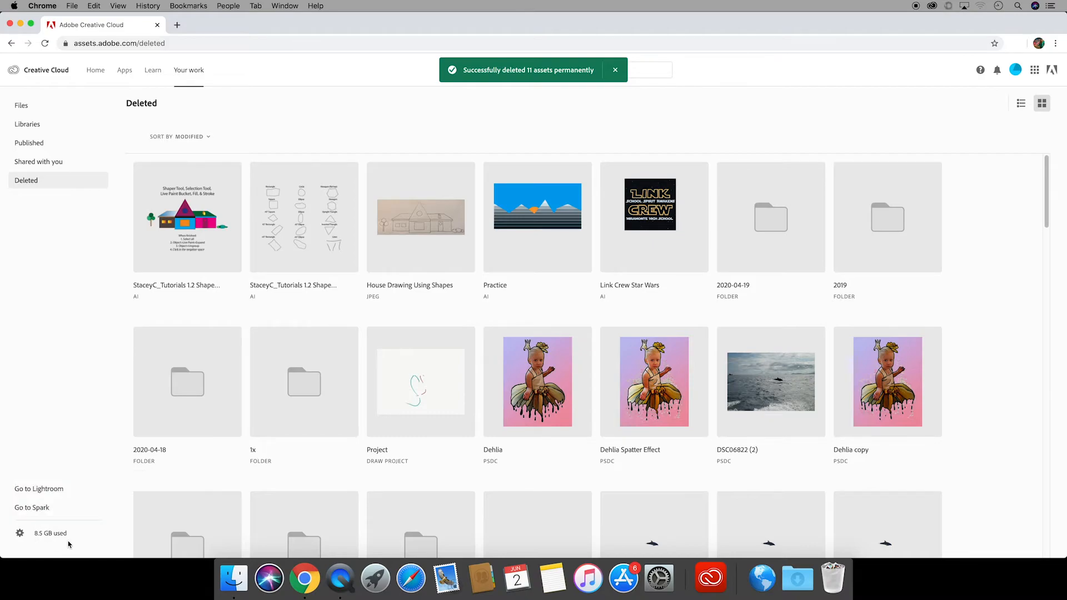
left_click(615, 70)
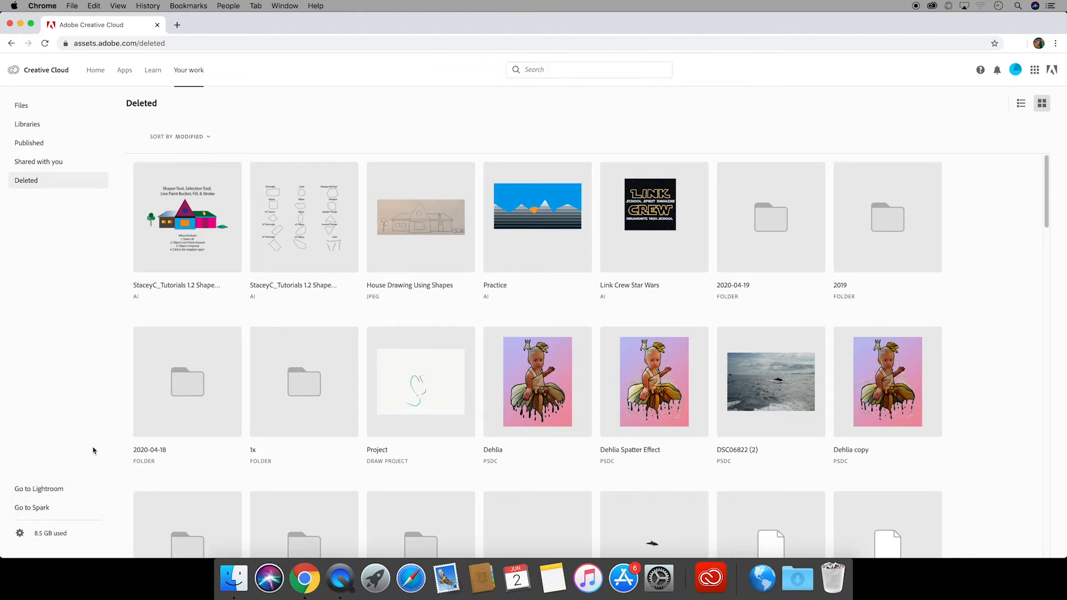
mouse_move(114, 411)
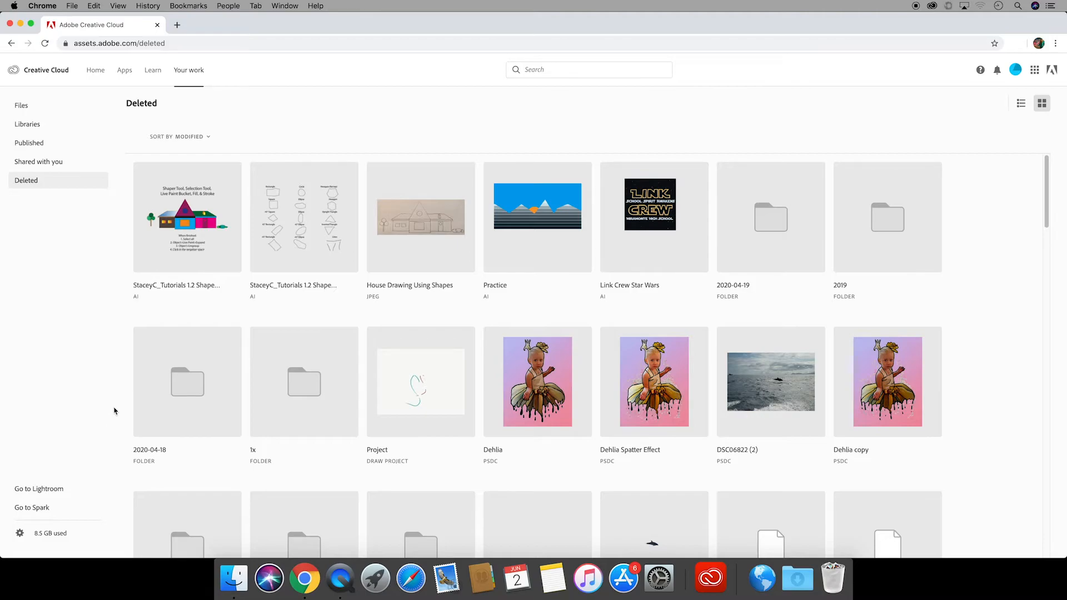
mouse_move(57, 139)
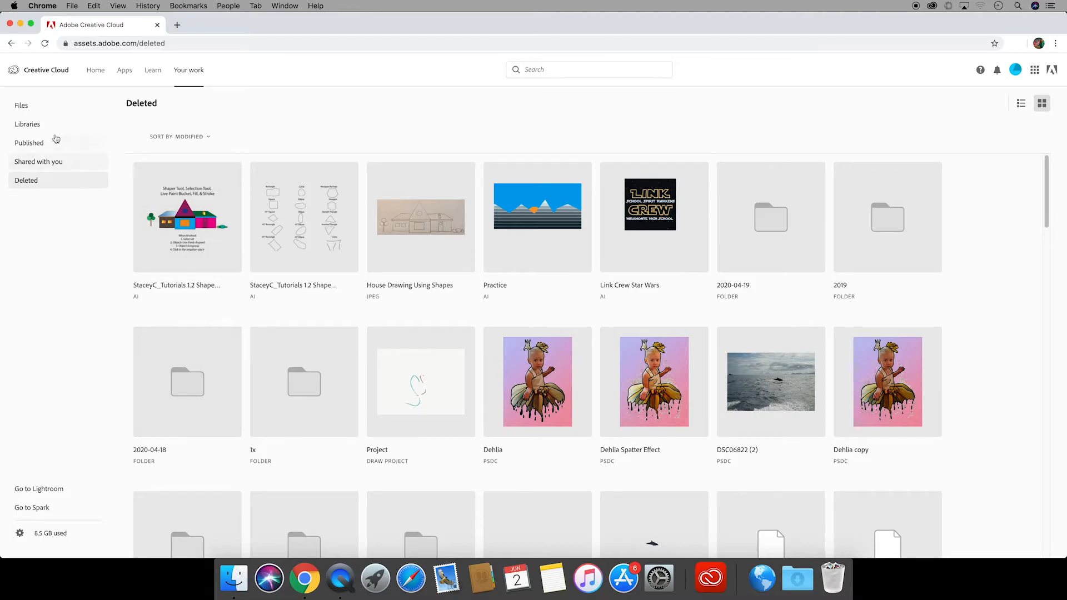
Step: Preview StaceyC_Film Noir PSD from the DD1 folder, then return to DD1's contents
left_click(21, 105)
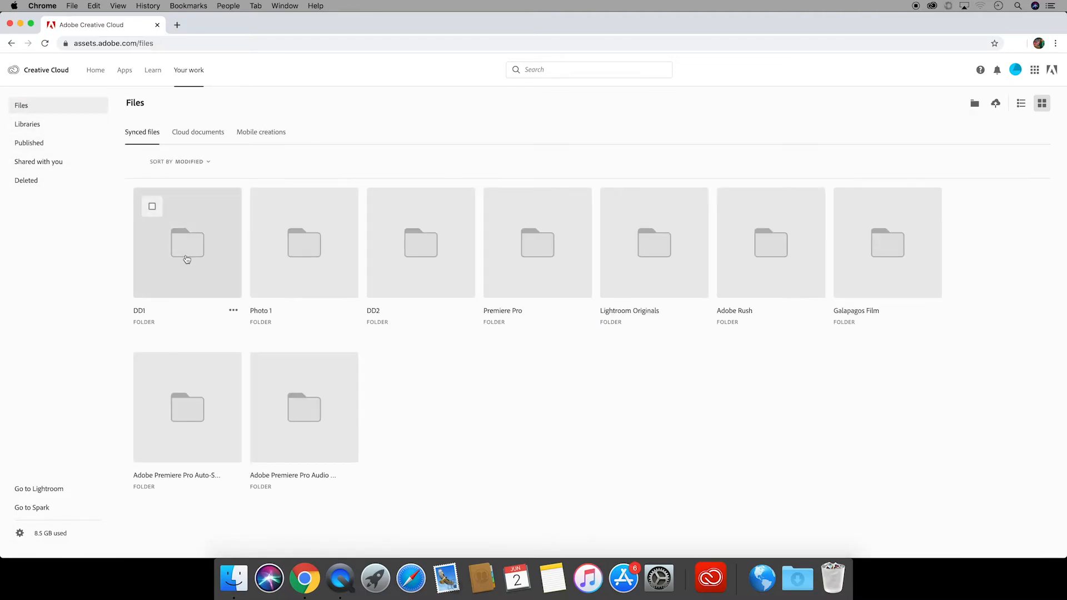
double_click(188, 242)
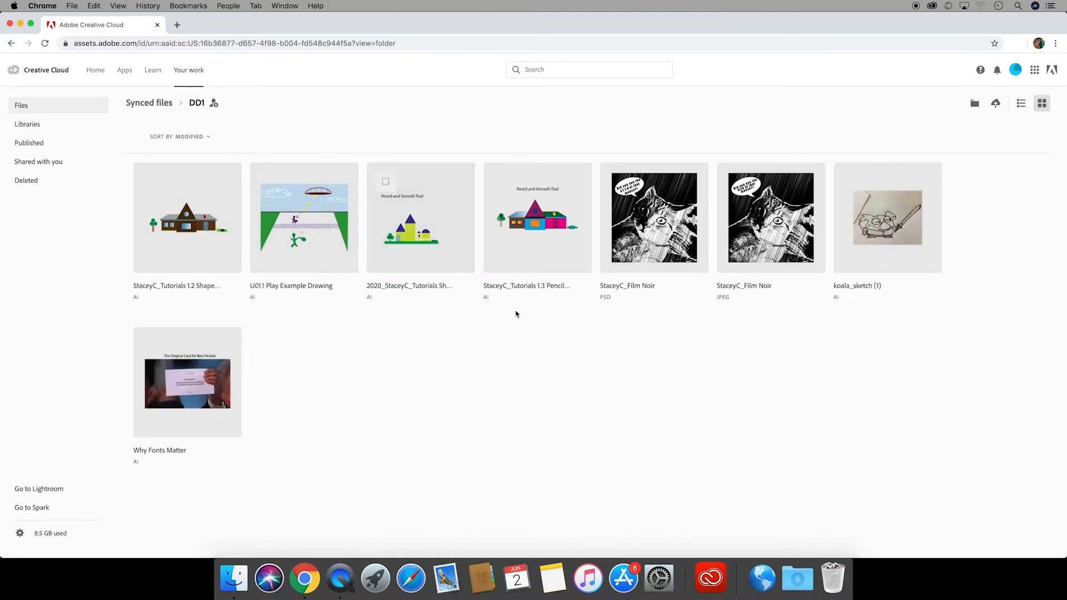
mouse_move(653, 218)
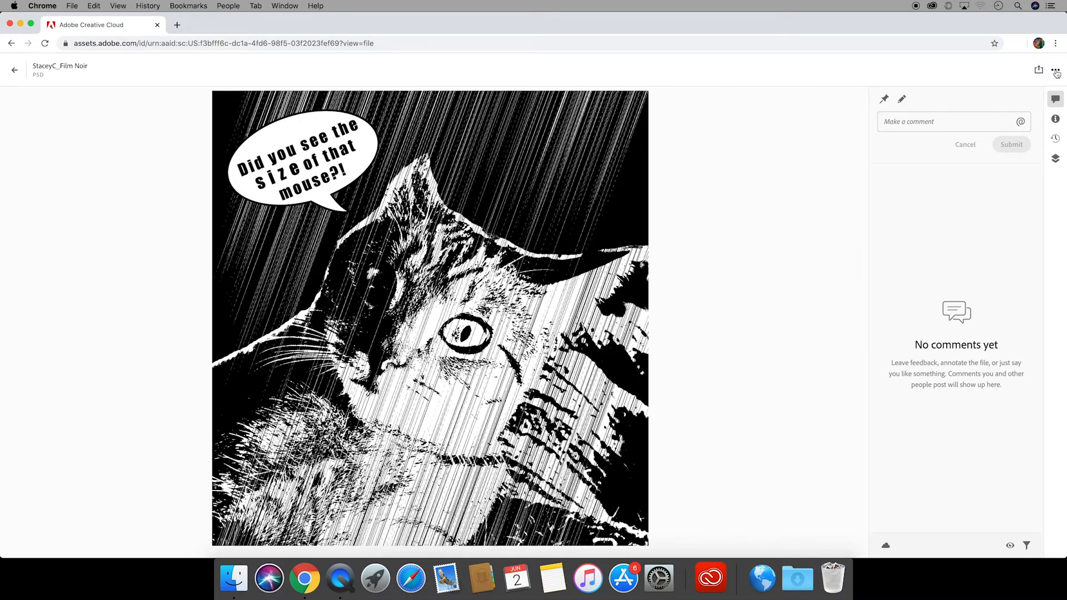
left_click(1056, 70)
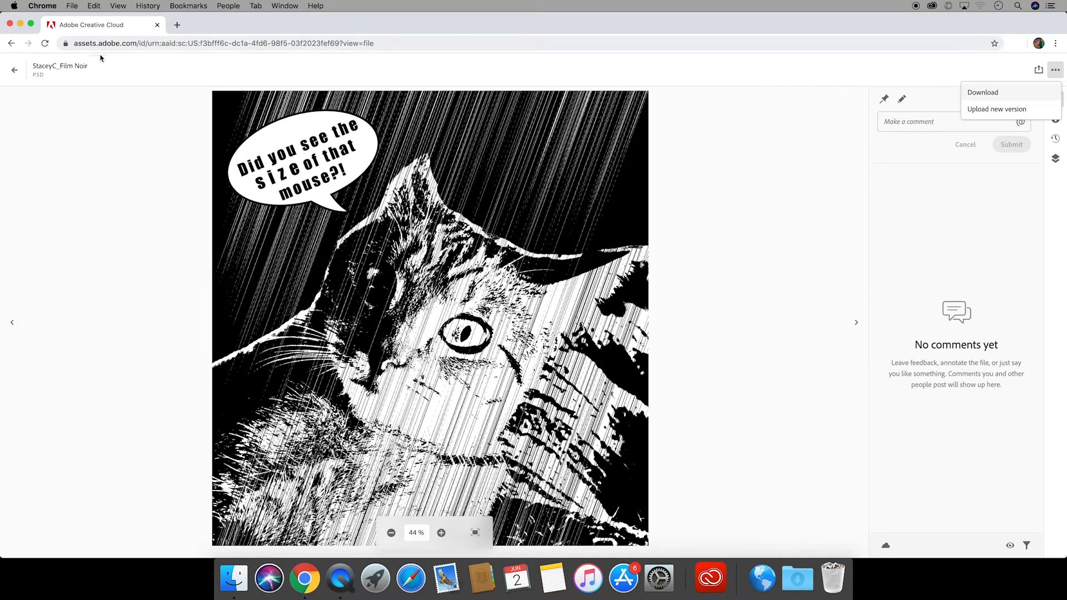
left_click(14, 69)
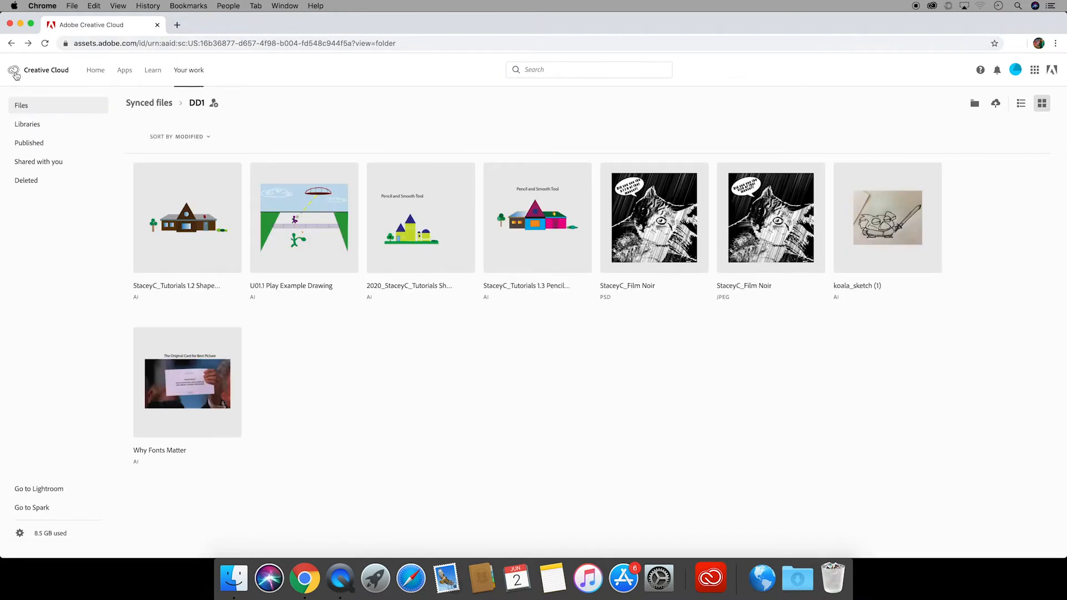
Step: Return to the Creative Cloud home page and bring up the desktop app
left_click(124, 70)
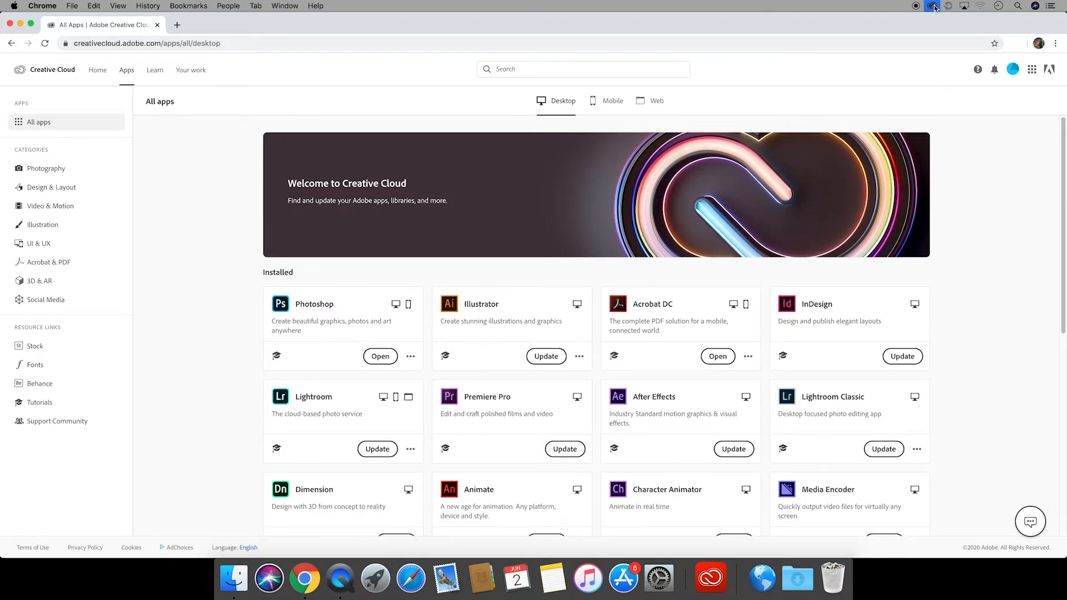
left_click(710, 580)
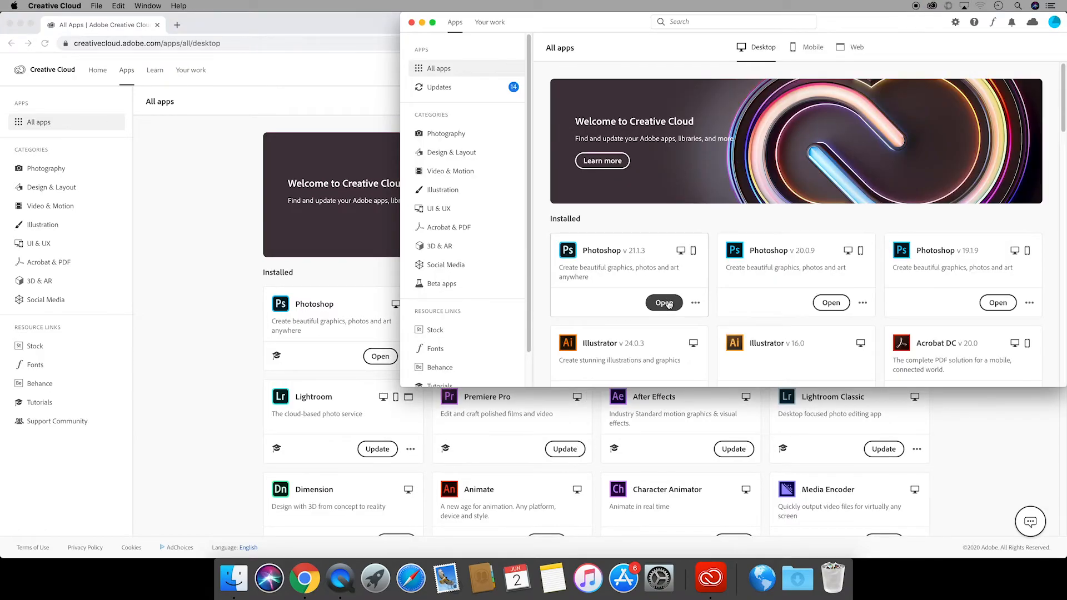
mouse_move(1019, 5)
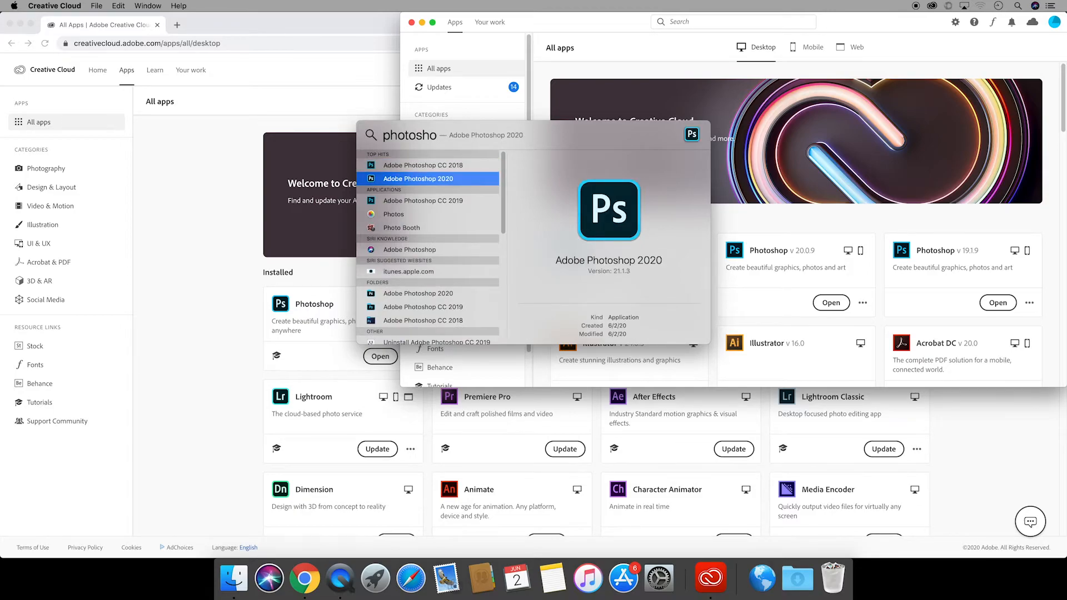
Step: Launch Photoshop 2020, signing out device M-441-11 to activate this device
left_click(419, 178)
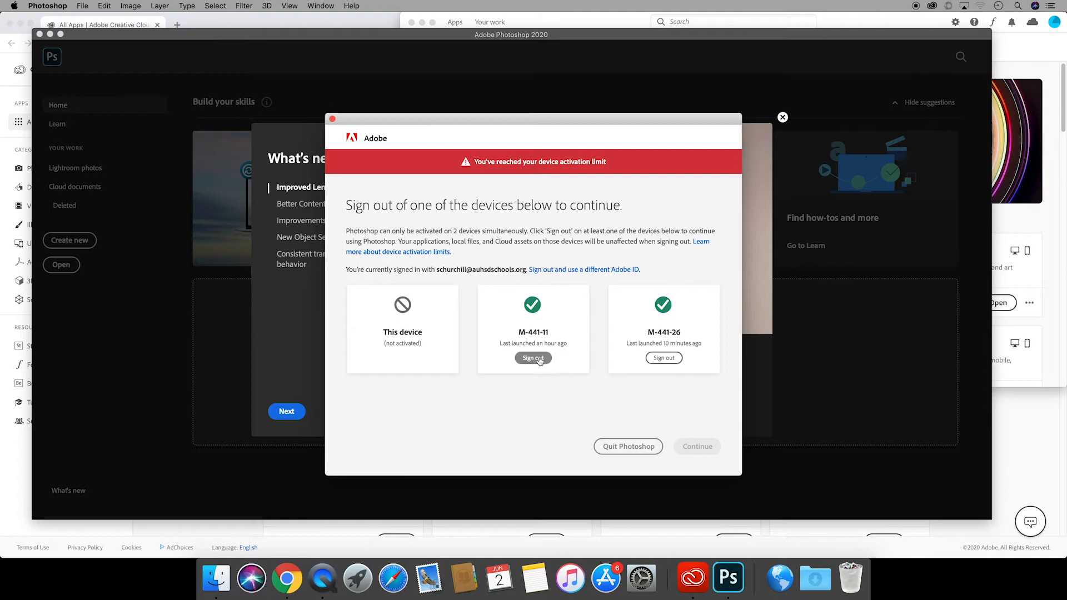
left_click(533, 358)
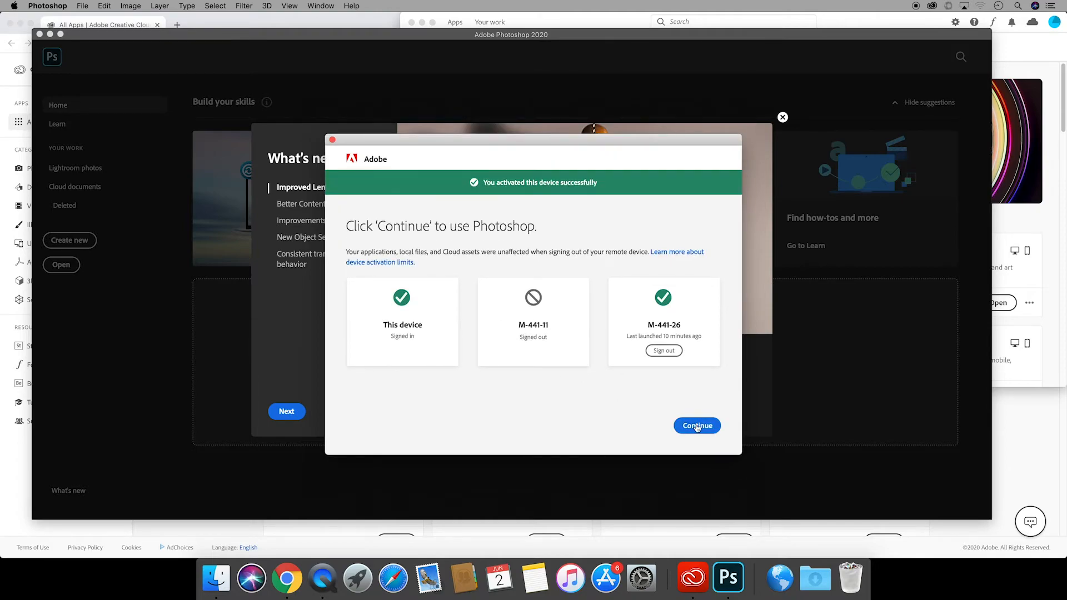
left_click(697, 425)
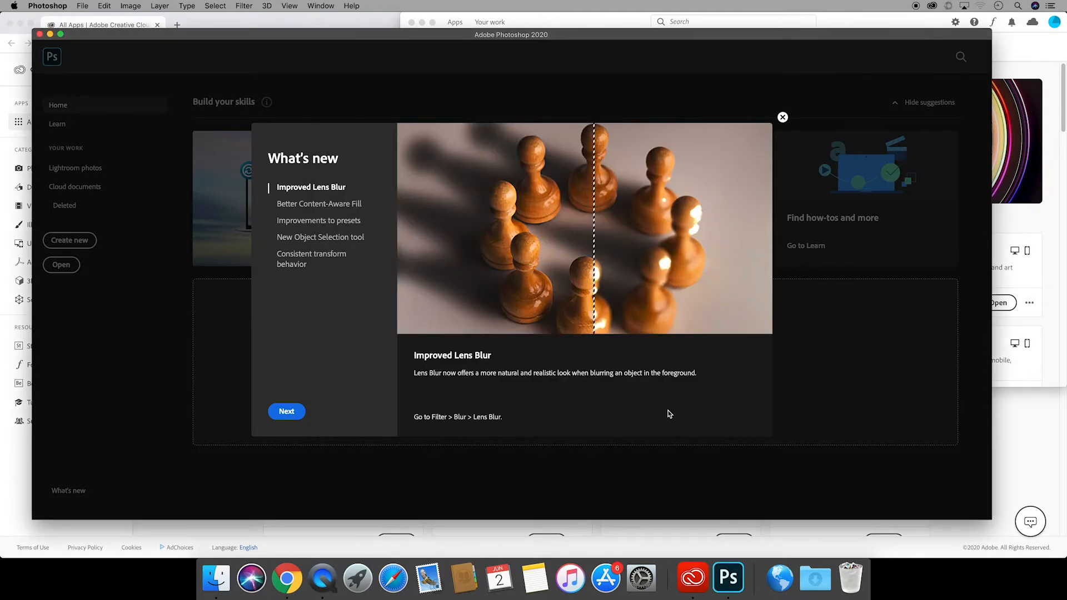
Step: Dismiss What's new, browse Cloud documents in grid and list view, then cancel
left_click(782, 118)
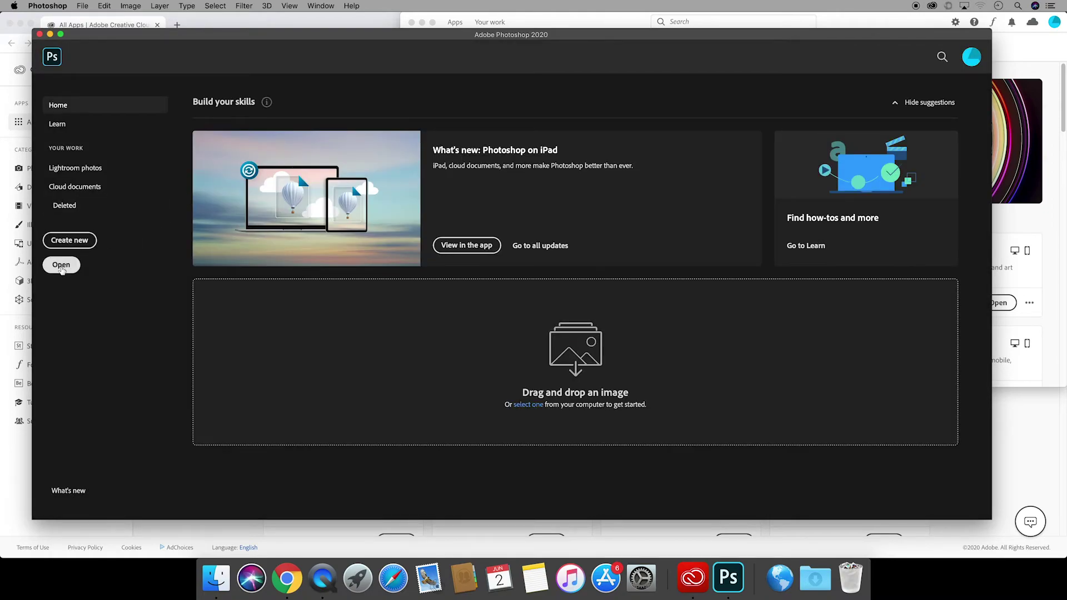
left_click(61, 264)
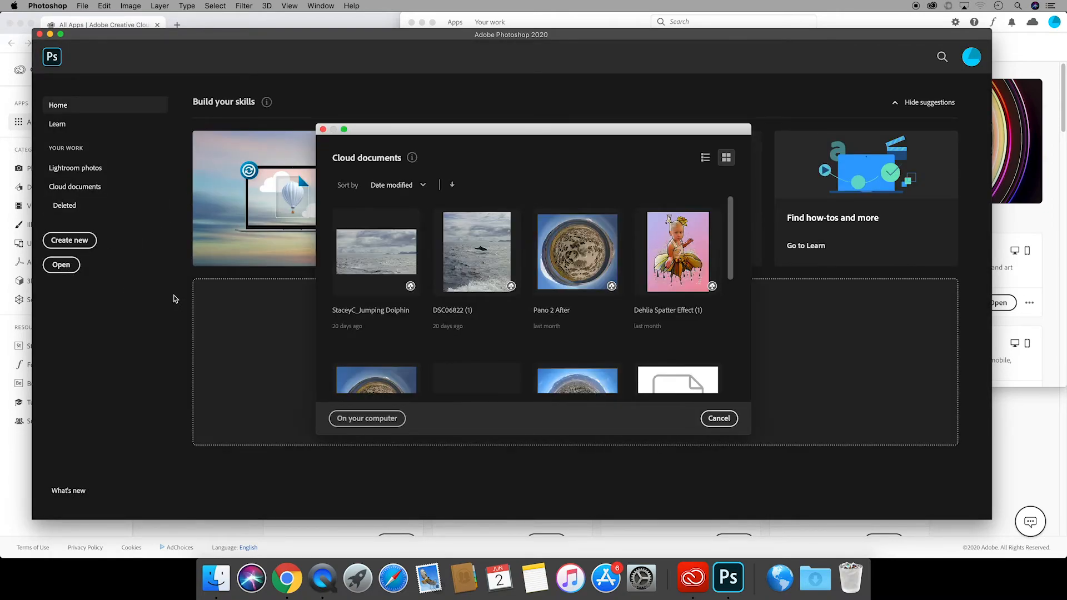
scroll("down", 3)
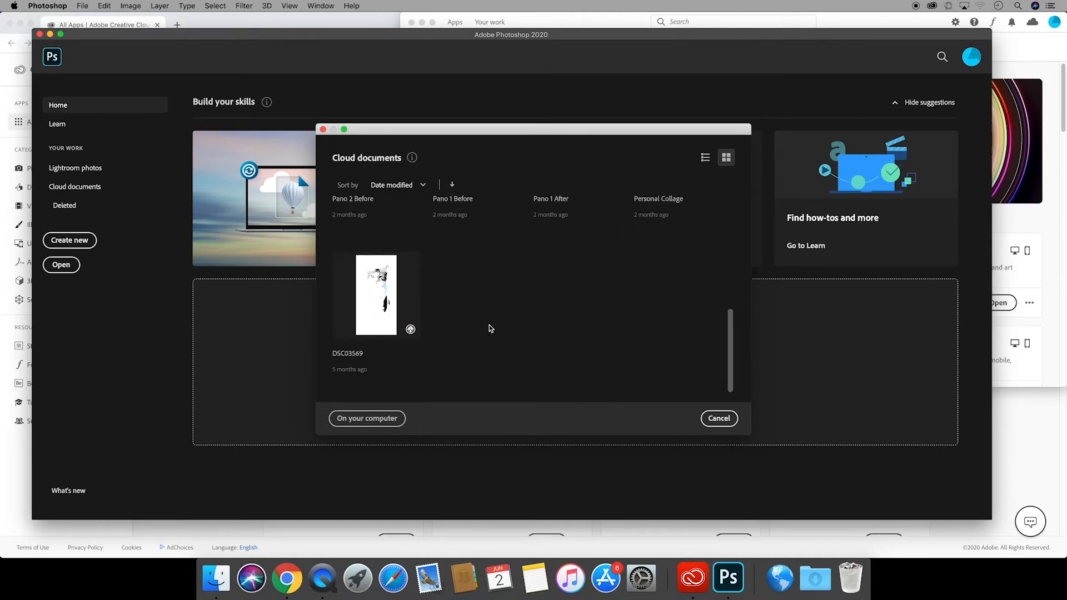
scroll("up", 3)
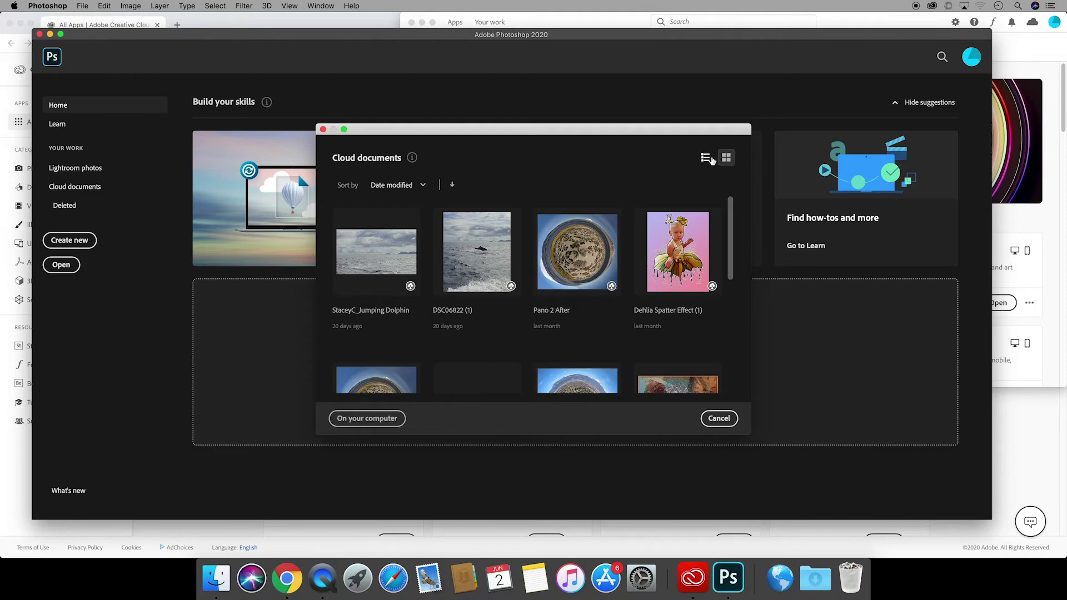
left_click(705, 157)
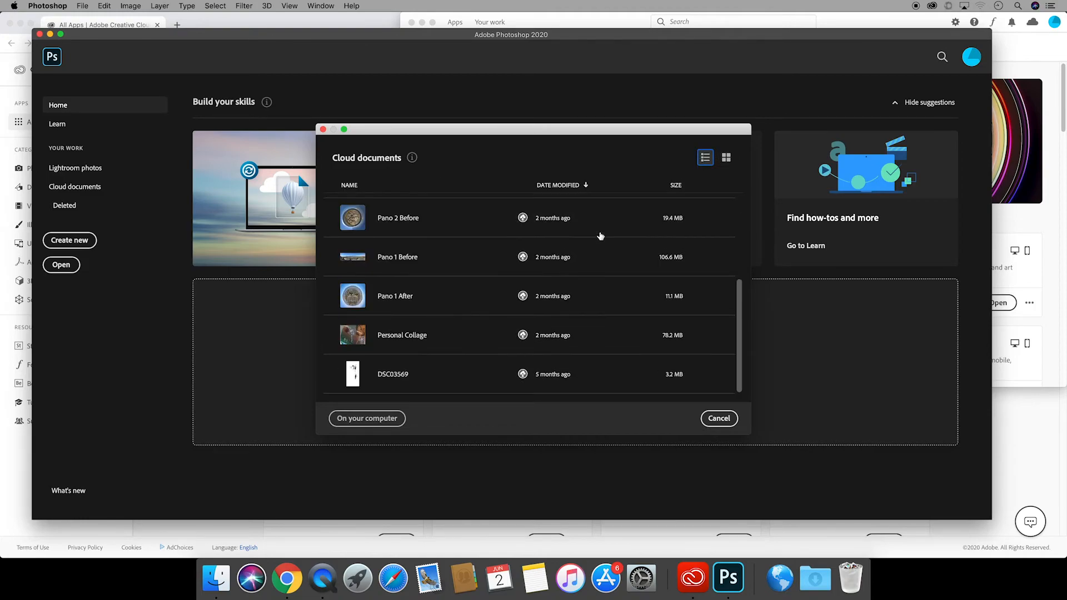
left_click(719, 418)
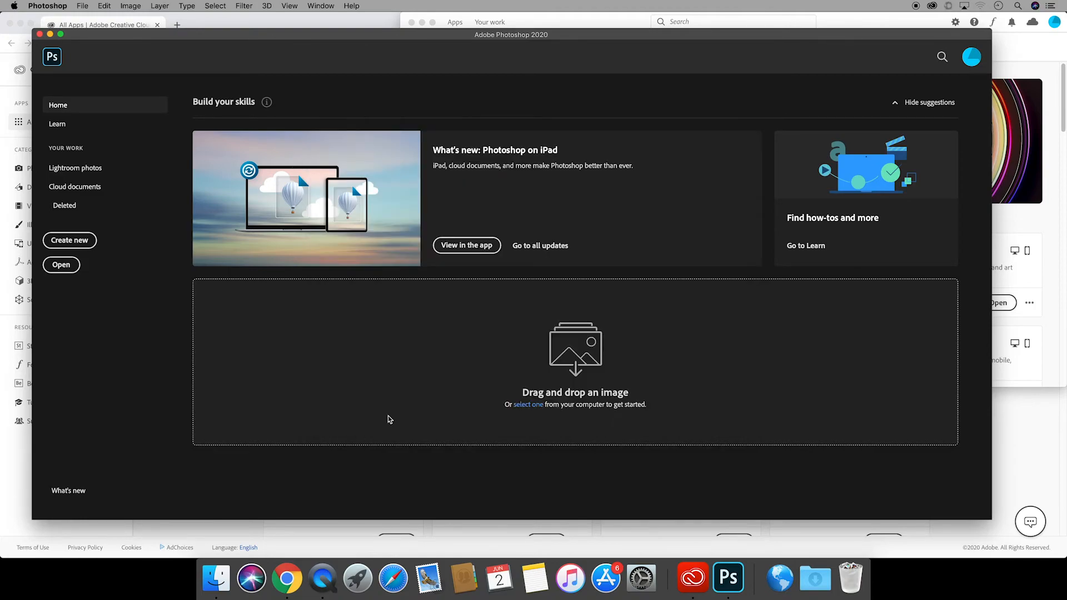
Step: Open StaceyC_Film Noir.psd from the Creative Cloud Files DD1 folder
left_click(61, 265)
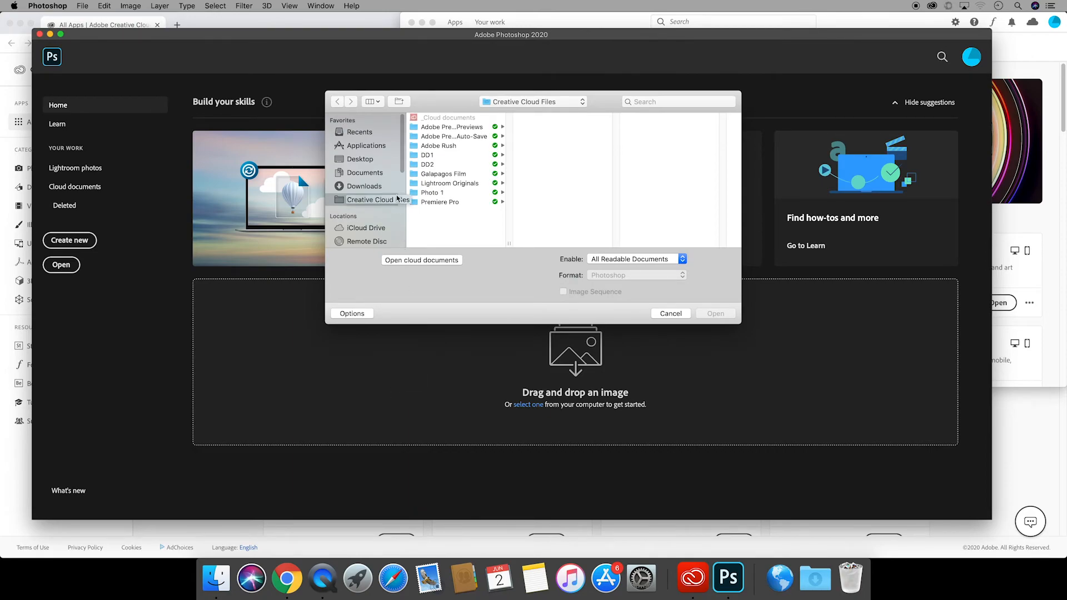
left_click(427, 155)
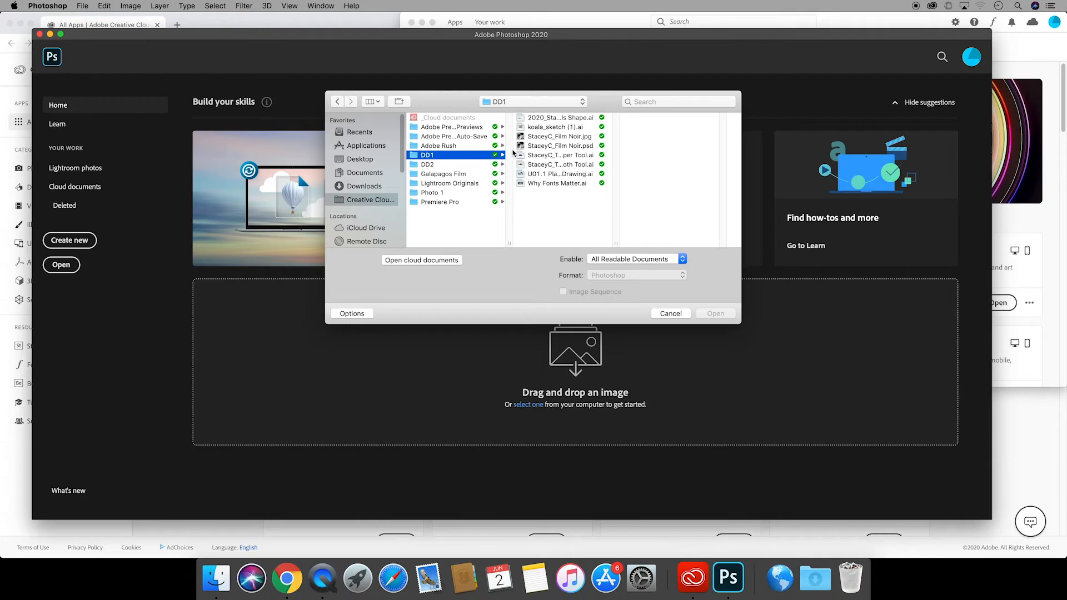
left_click(561, 146)
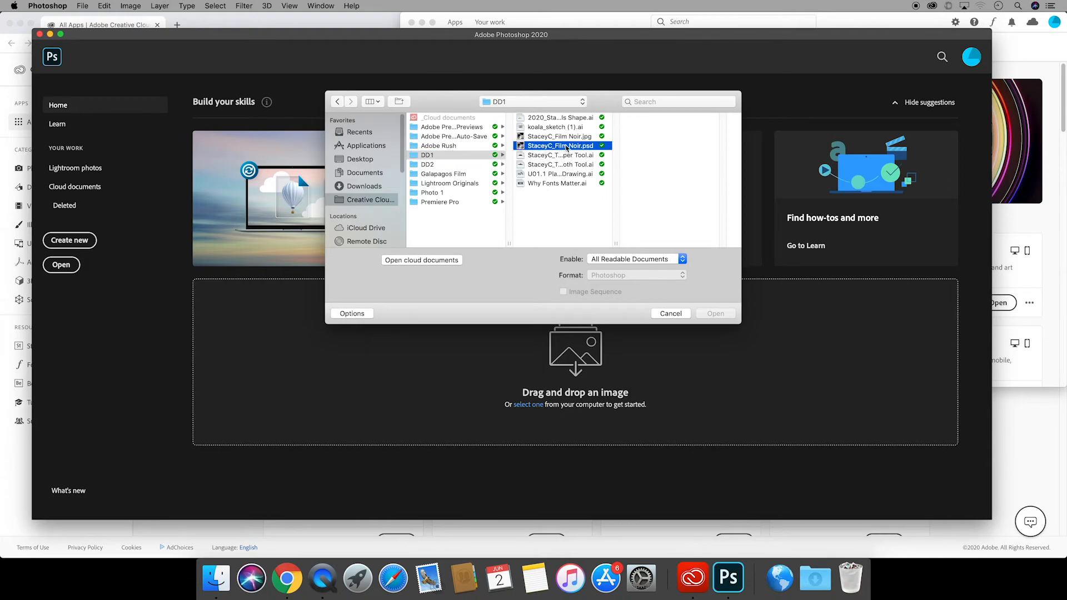
left_click(560, 146)
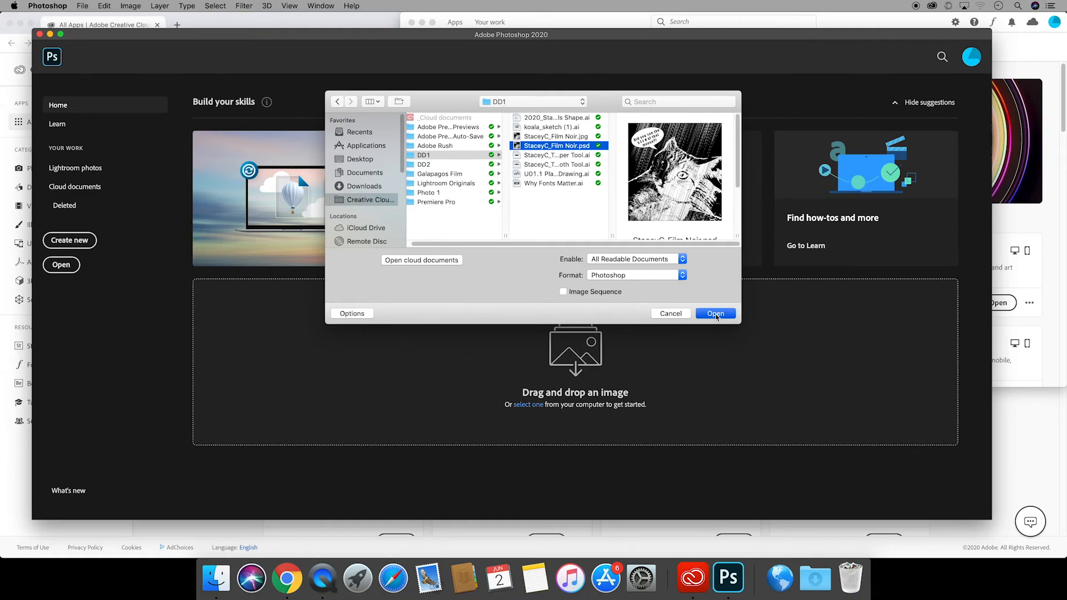
left_click(715, 313)
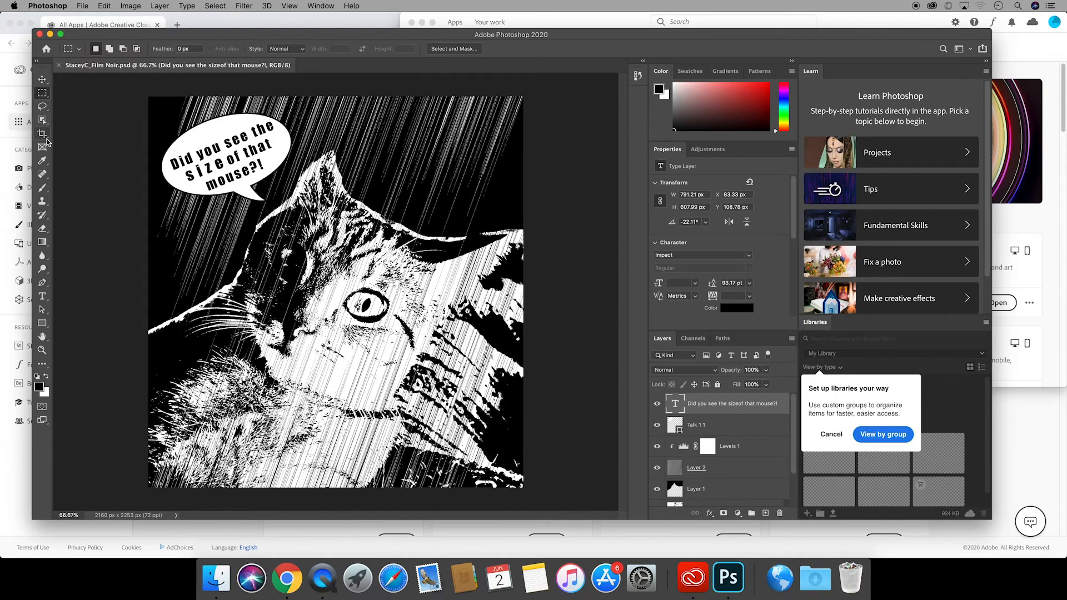
Step: Crop the Film Noir canvas from 2160 × 2253 to 2160 × 2117 pixels
left_click(43, 134)
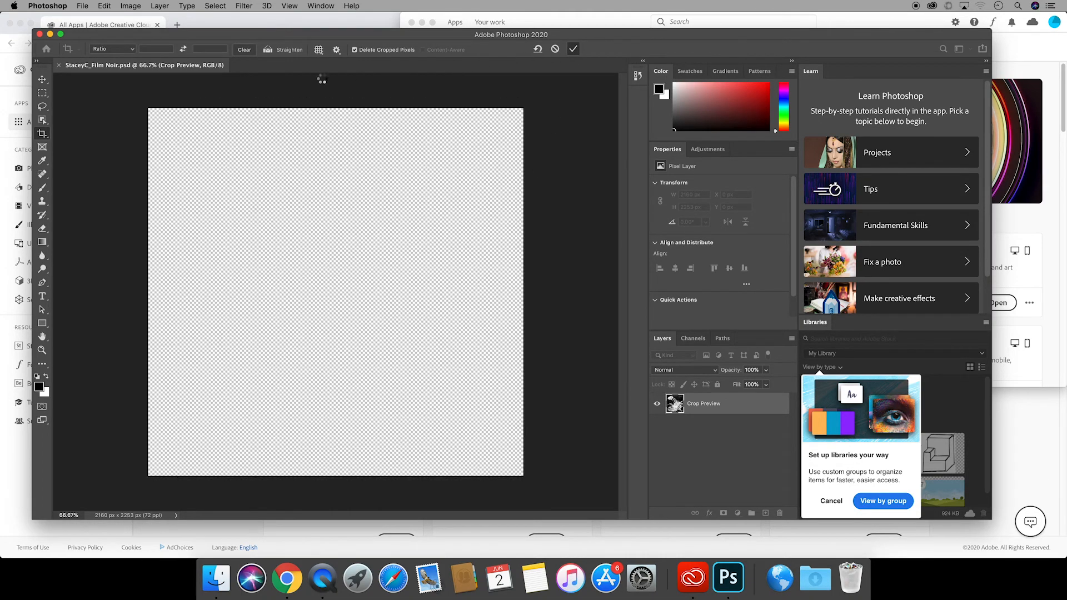
left_click(82, 6)
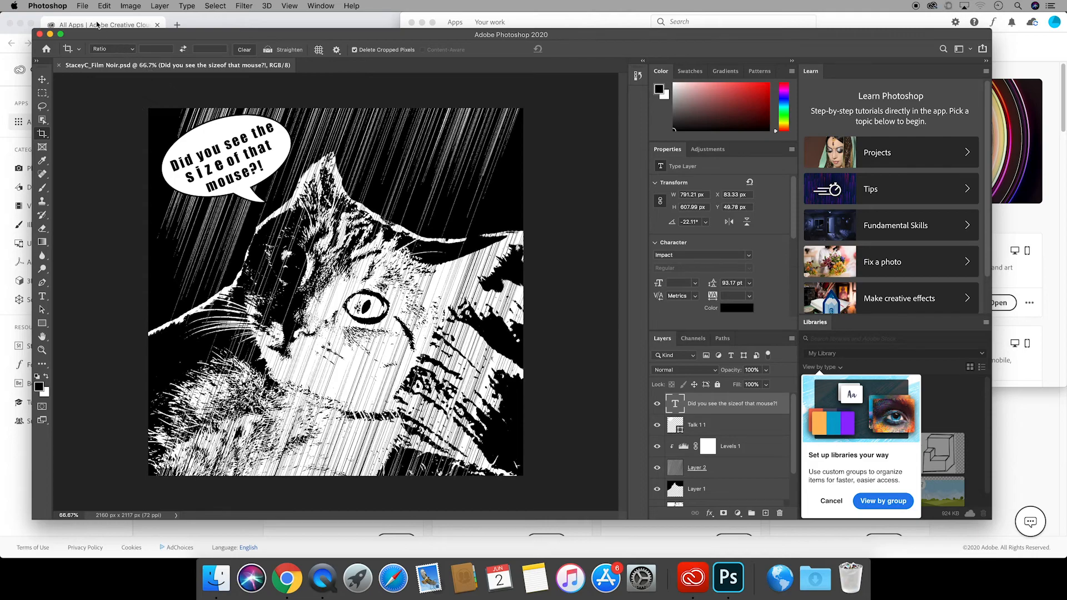
left_click(83, 6)
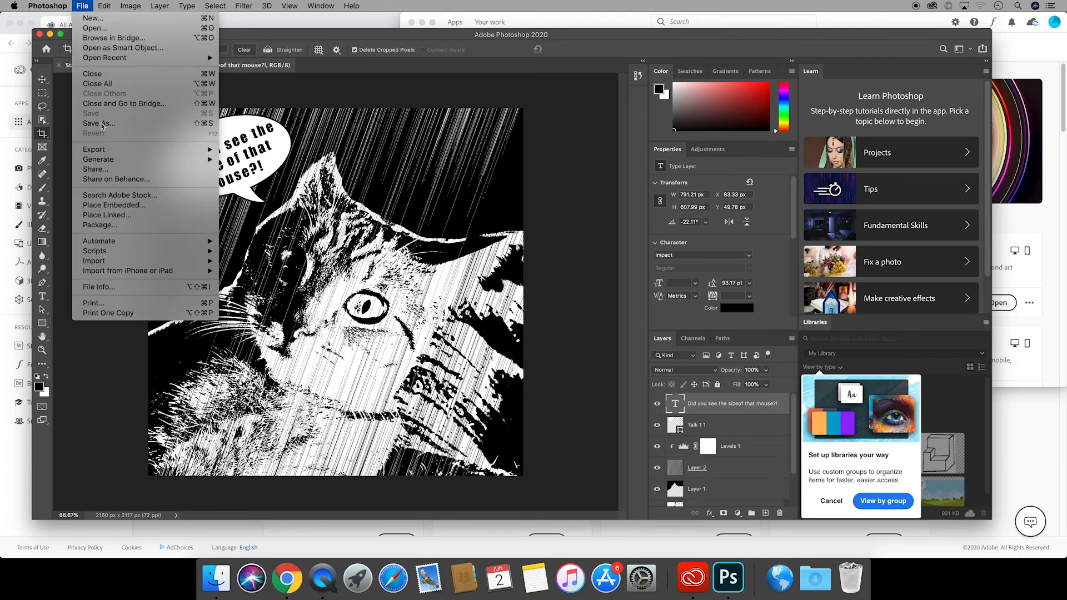
Step: Save the cropped image to cloud documents as StaceyC_Film Noir.psdc
left_click(100, 123)
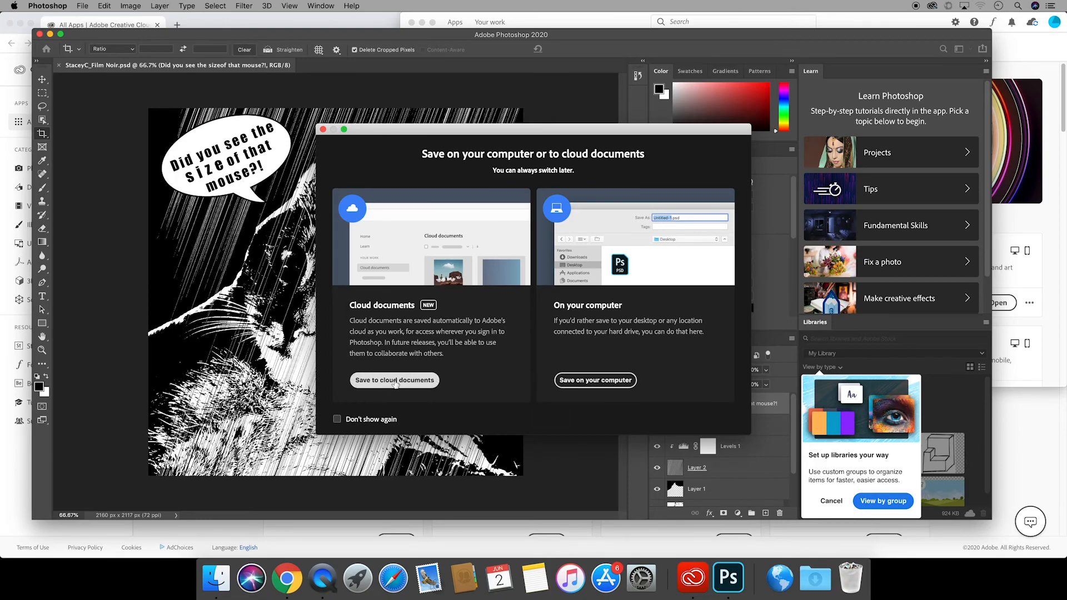
left_click(394, 379)
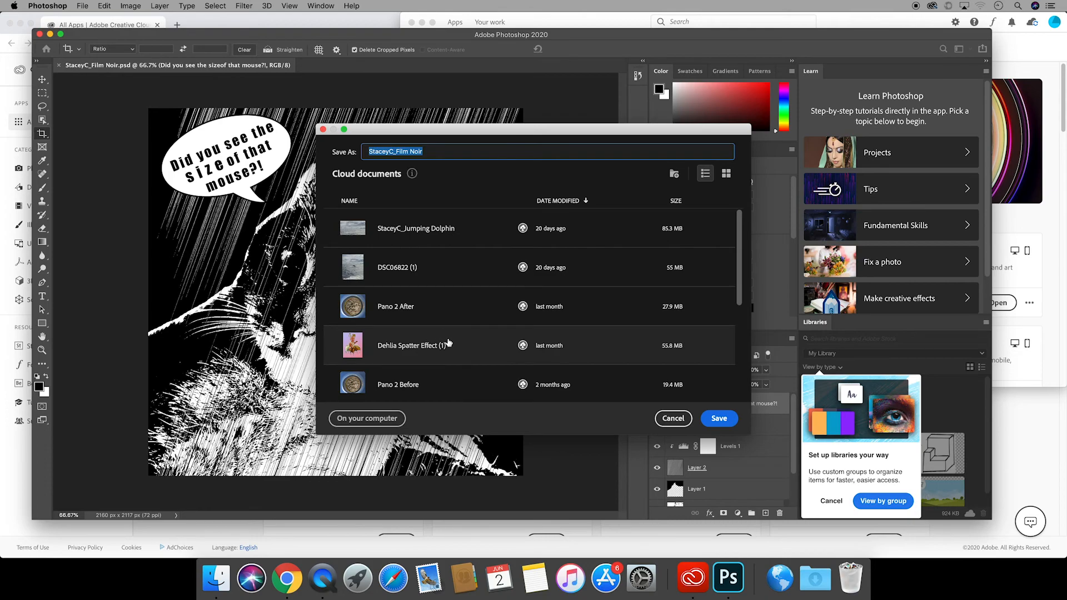
mouse_move(614, 333)
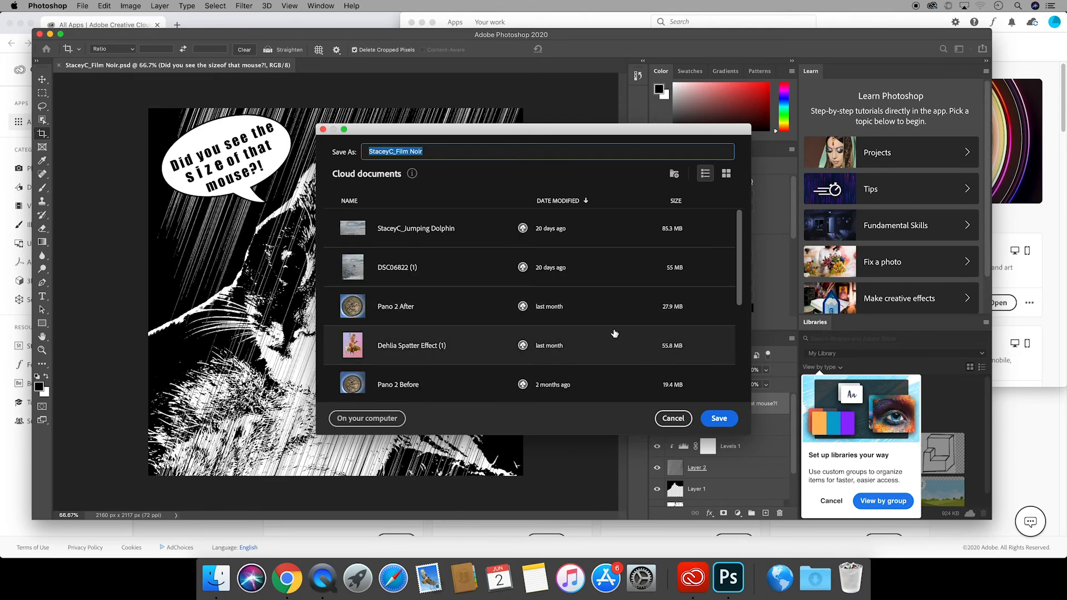
left_click(719, 418)
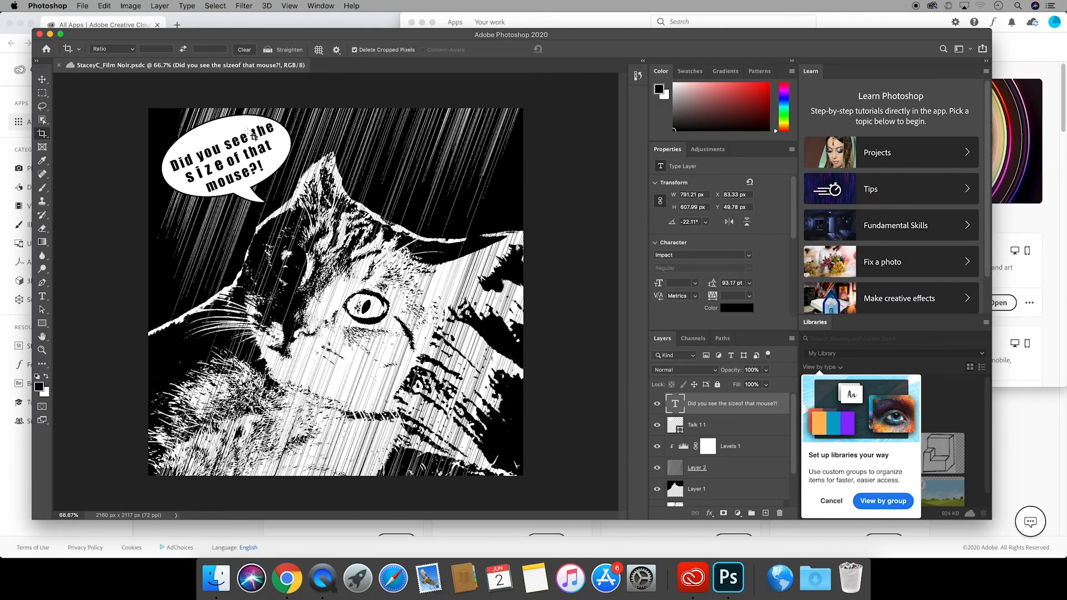
left_click(46, 6)
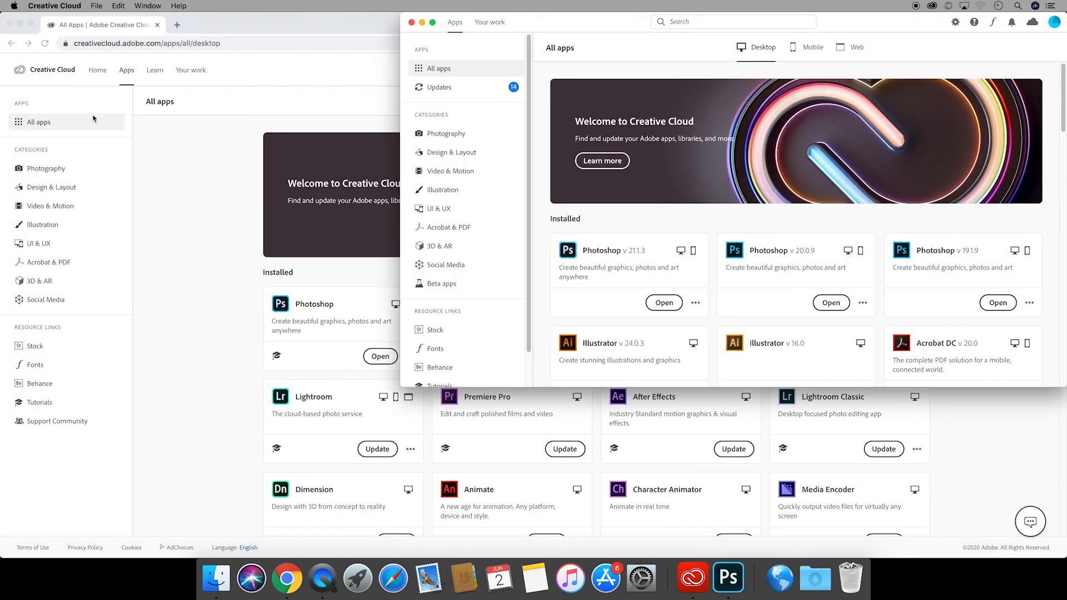
Step: Bring the Creative Cloud All apps web page in Chrome to the front
left_click(411, 22)
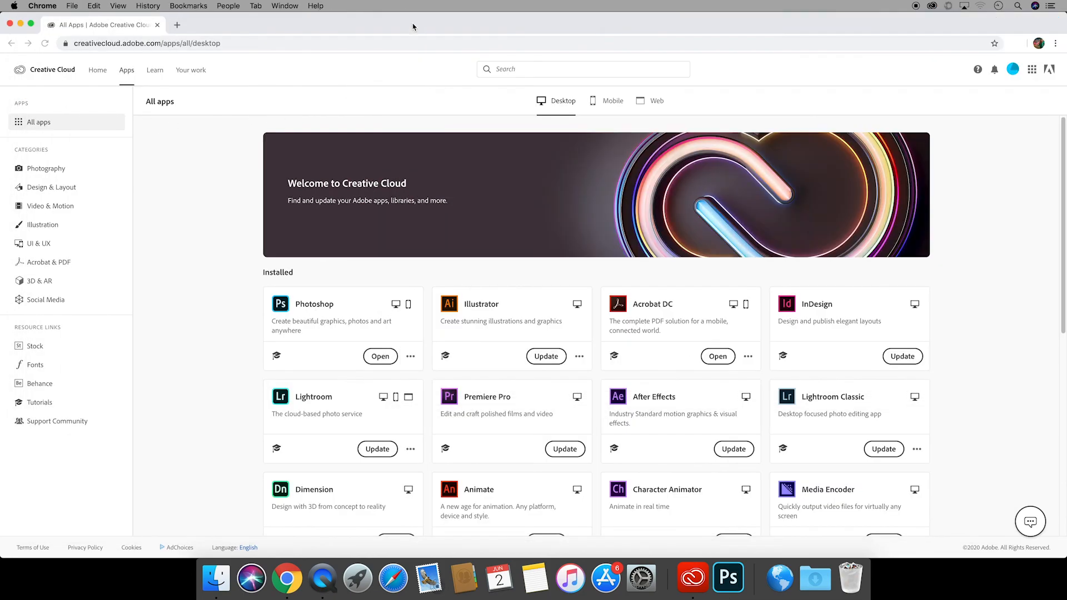